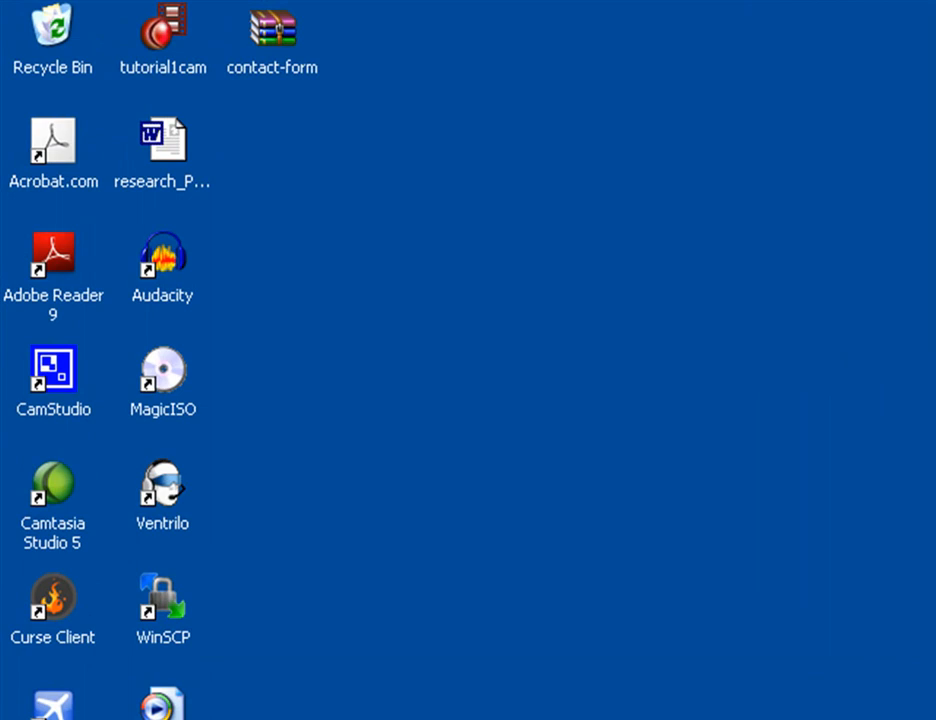
Step: Launch Visual C# 2008 Express and start a new project from the Start Page
scroll("down", 3)
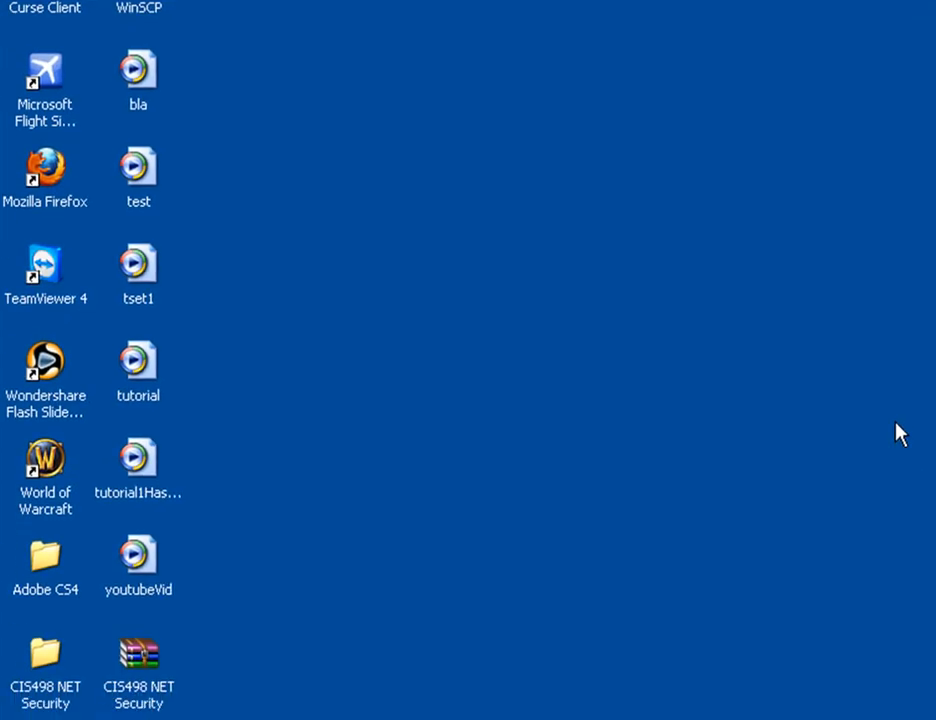
left_click(30, 712)
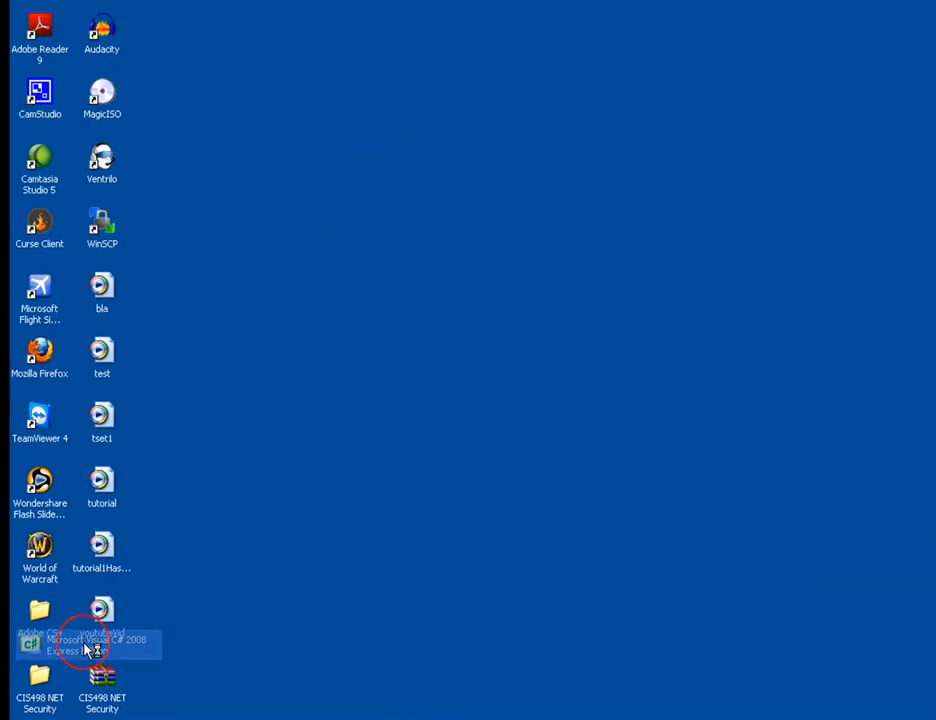
double_click(101, 625)
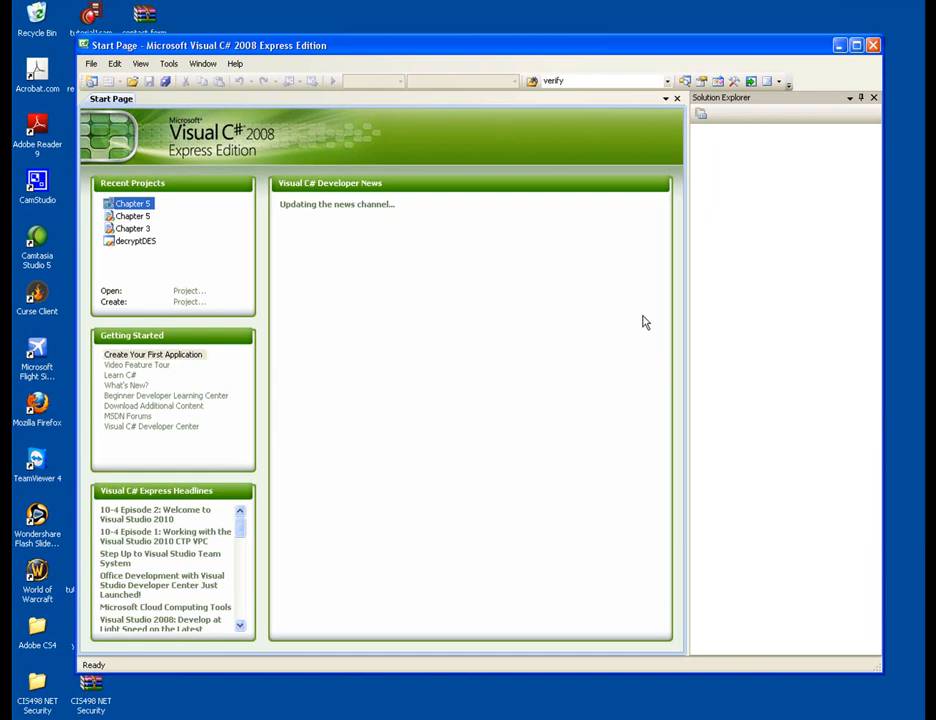
mouse_move(183, 310)
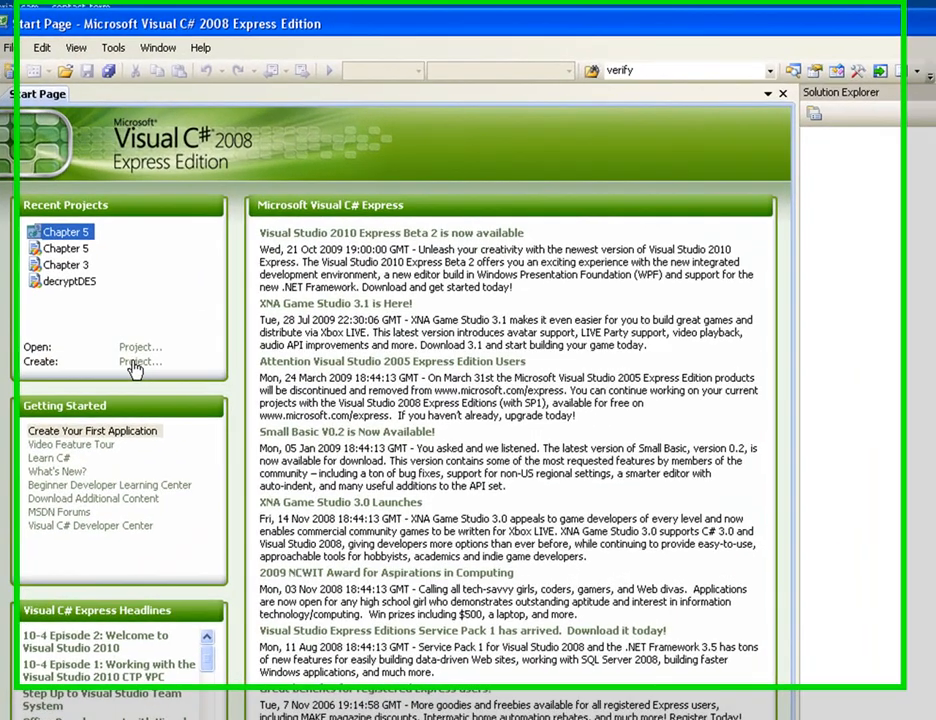
left_click(138, 362)
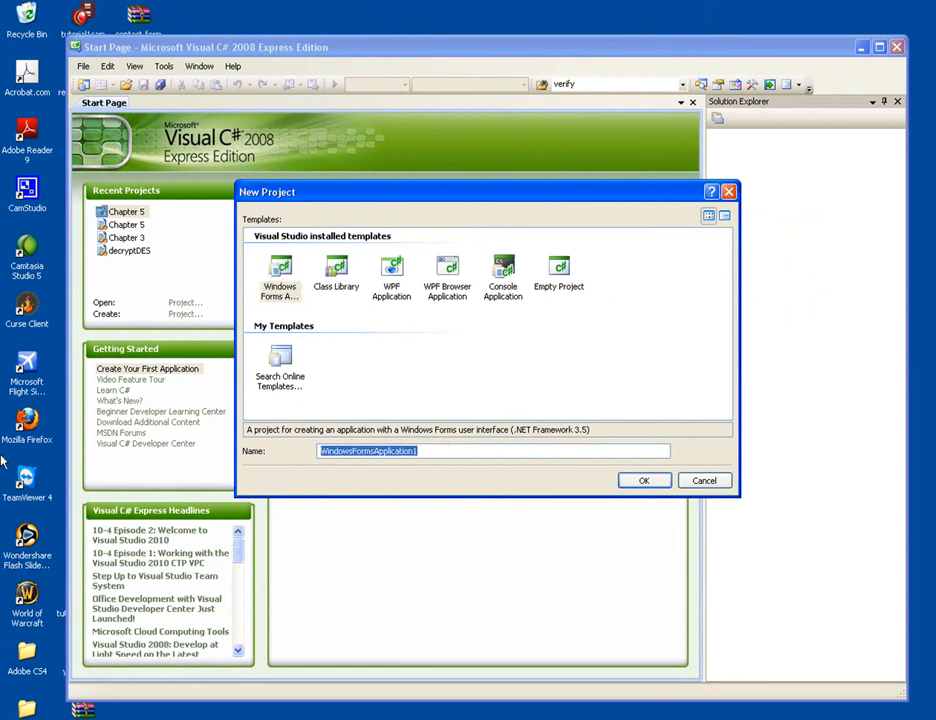
Step: Confirm creating the Windows Forms Application project named 'hash'
left_click(643, 480)
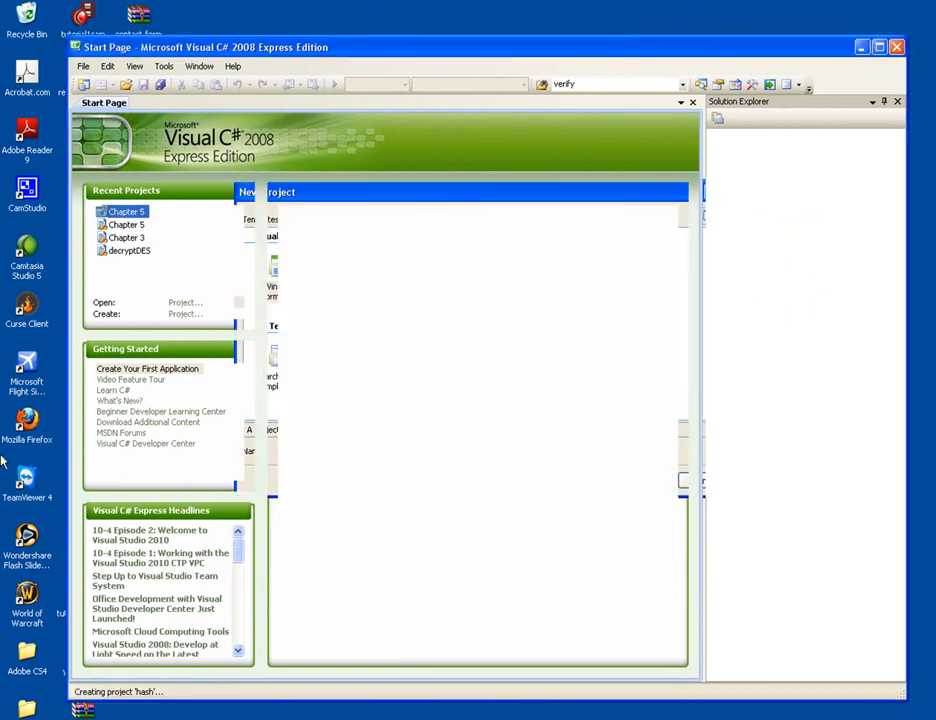
mouse_move(85, 450)
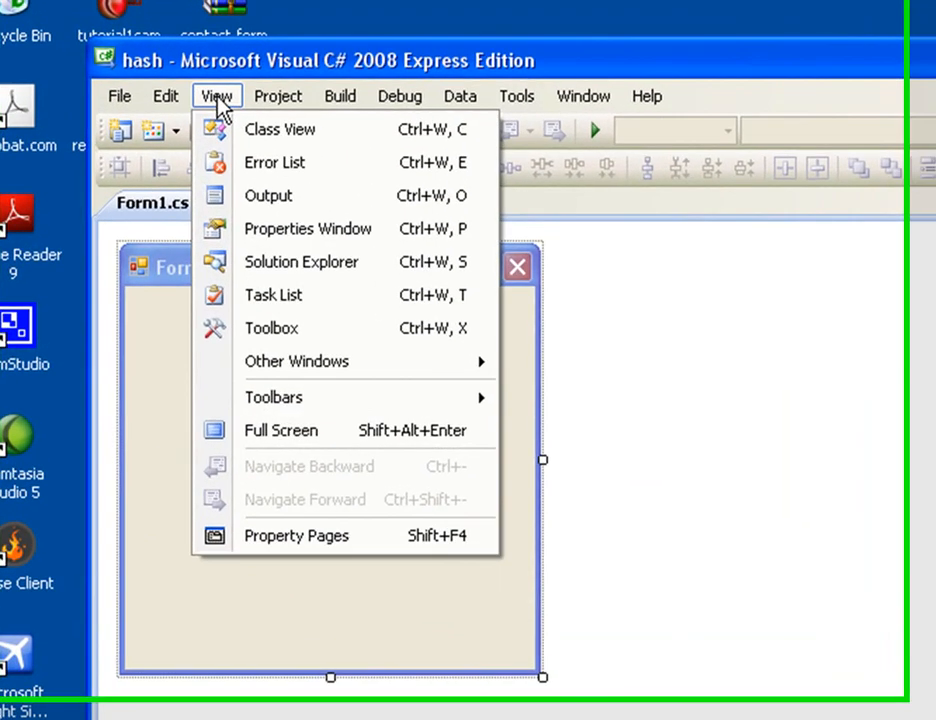
Step: Place a TextBox from the Toolbox onto Form1 above button1
left_click(271, 328)
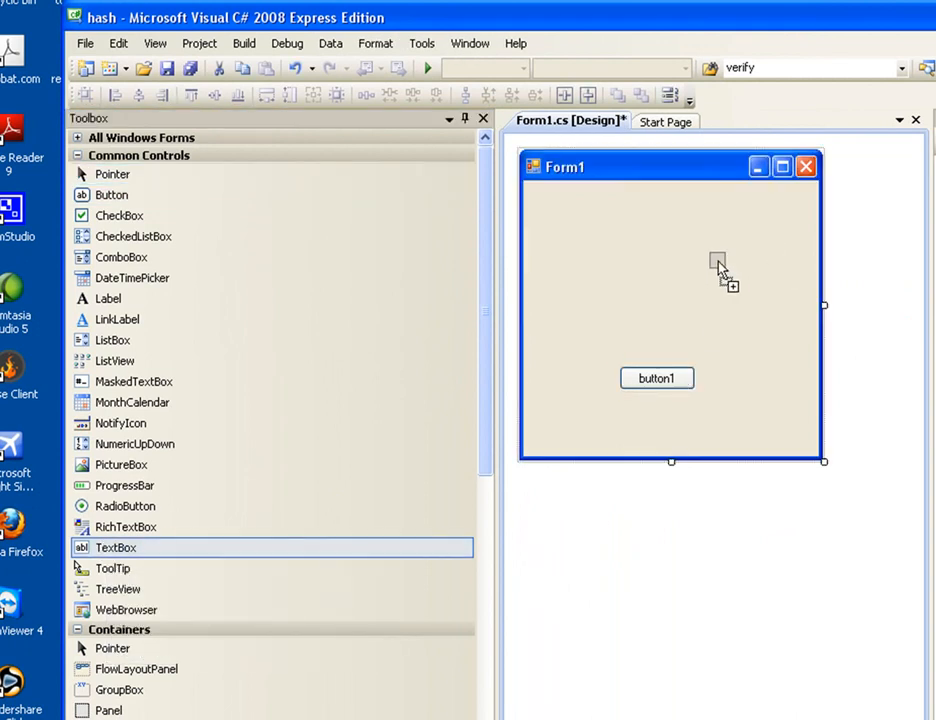
left_click_drag(116, 547, 665, 270)
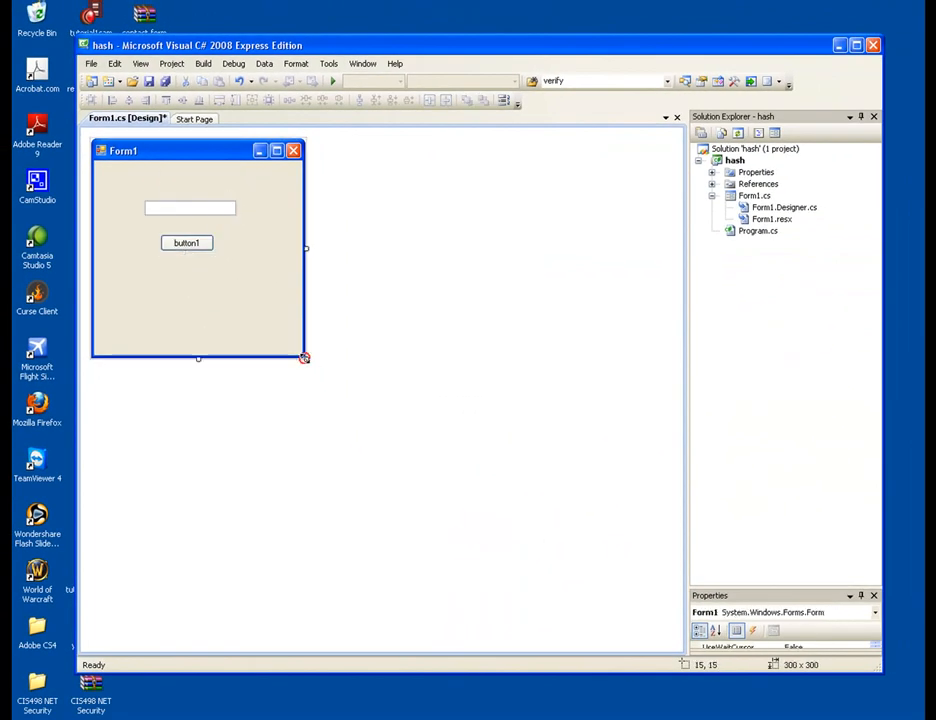
Step: Generate the empty button1_Click handler and close Solution Explorer and Properties
double_click(186, 243)
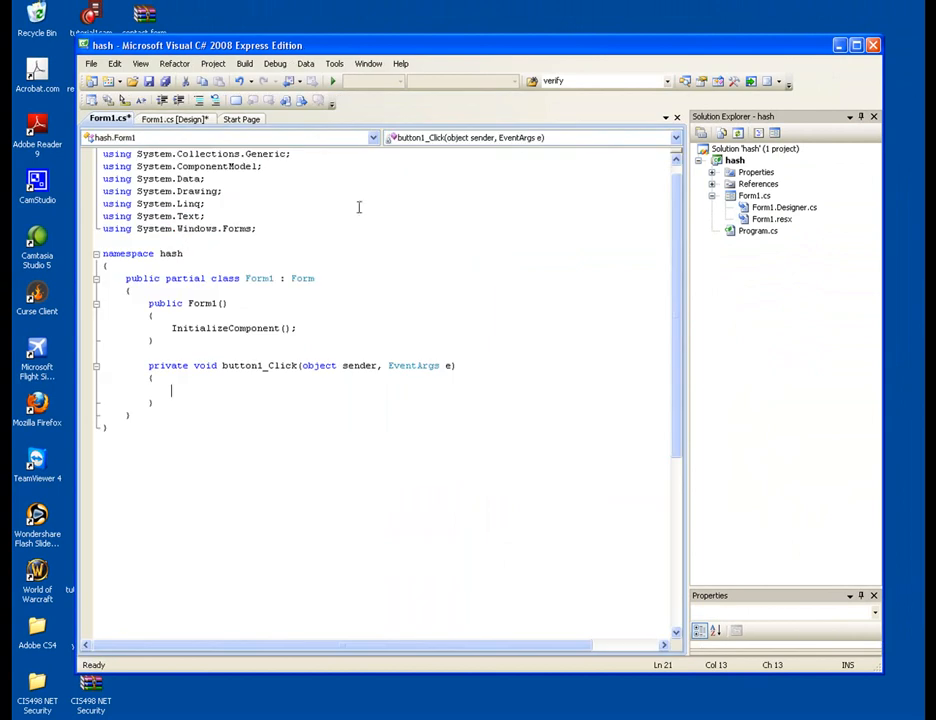
left_click(873, 117)
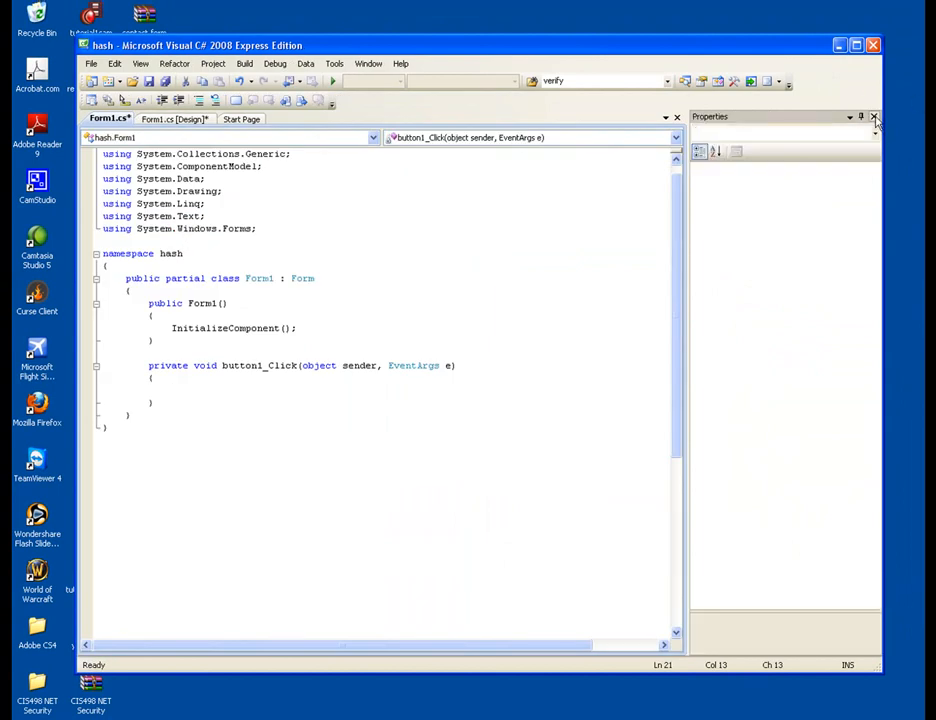
left_click(874, 117)
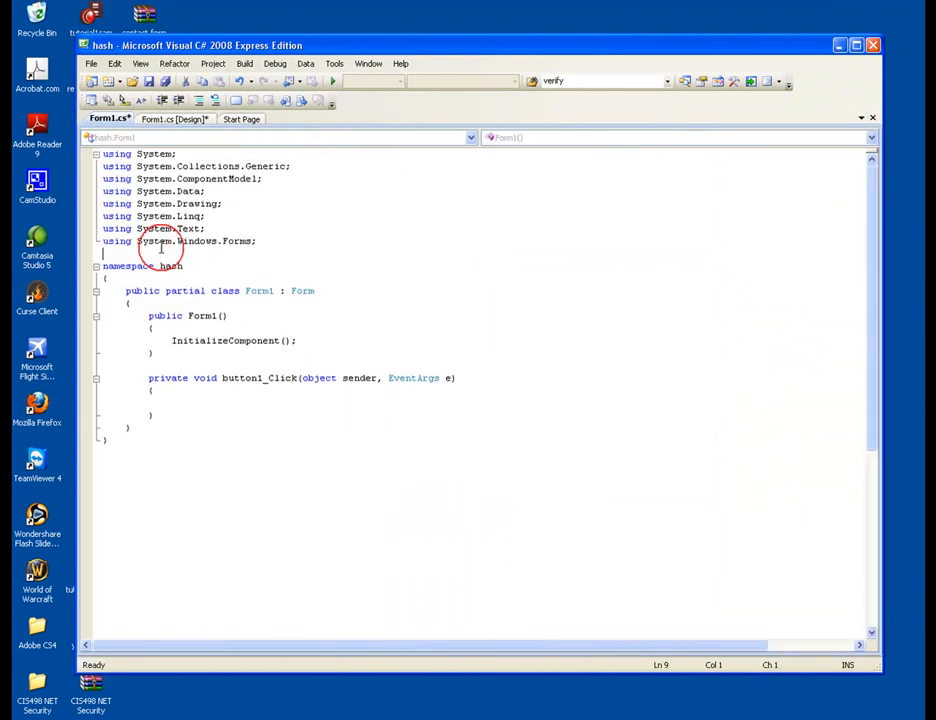
left_click(857, 45)
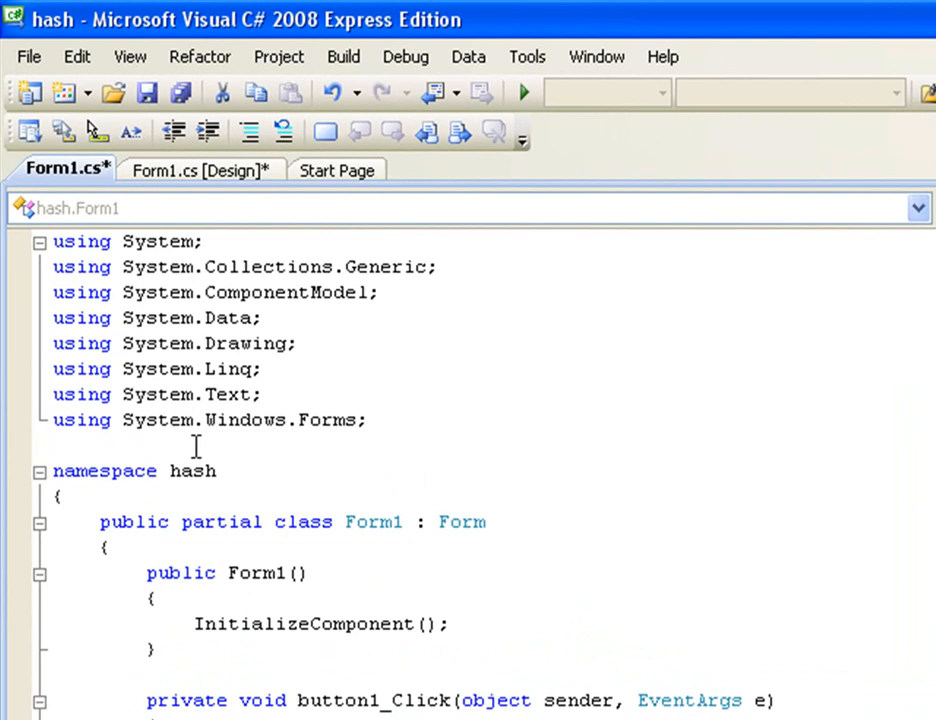
left_click(53, 446)
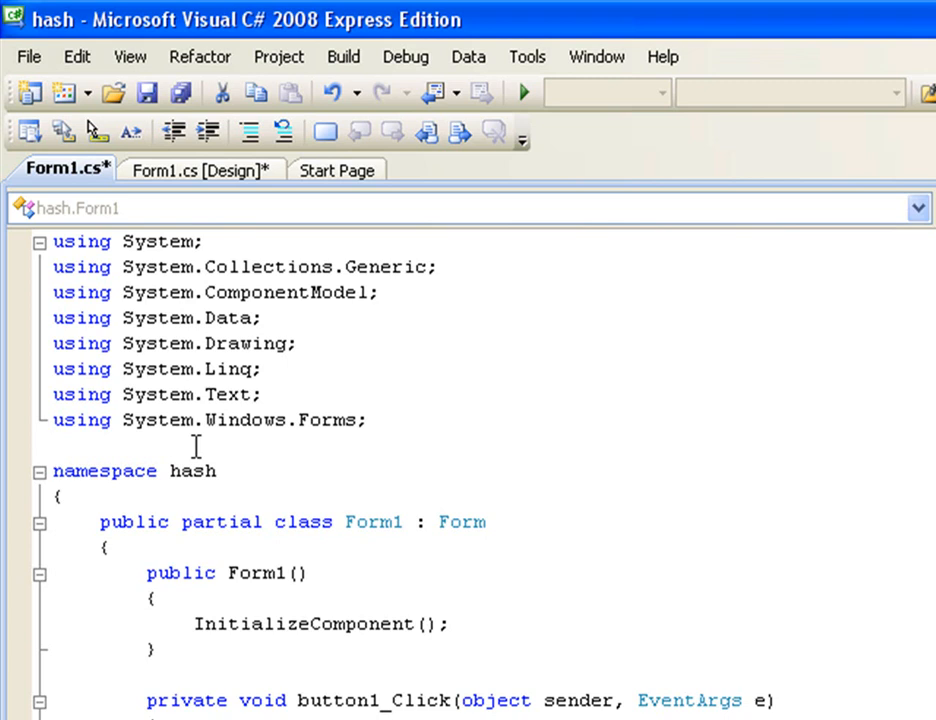
left_click(900, 20)
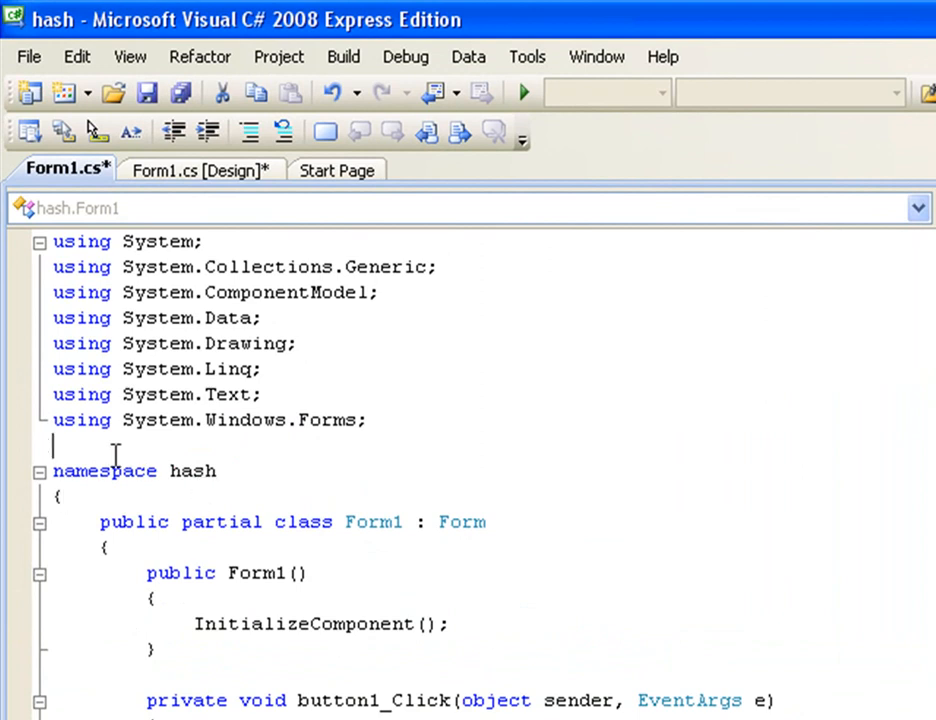
mouse_move(115, 420)
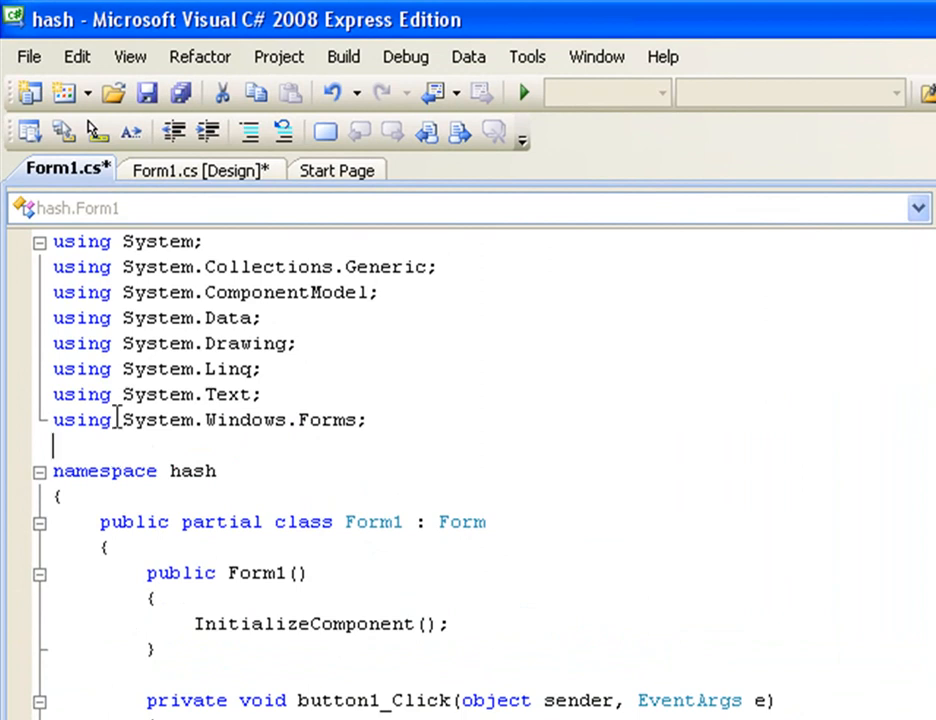
Step: Add 'using System.Security.Cryptography;' at the top of Form1's code
type("usin")
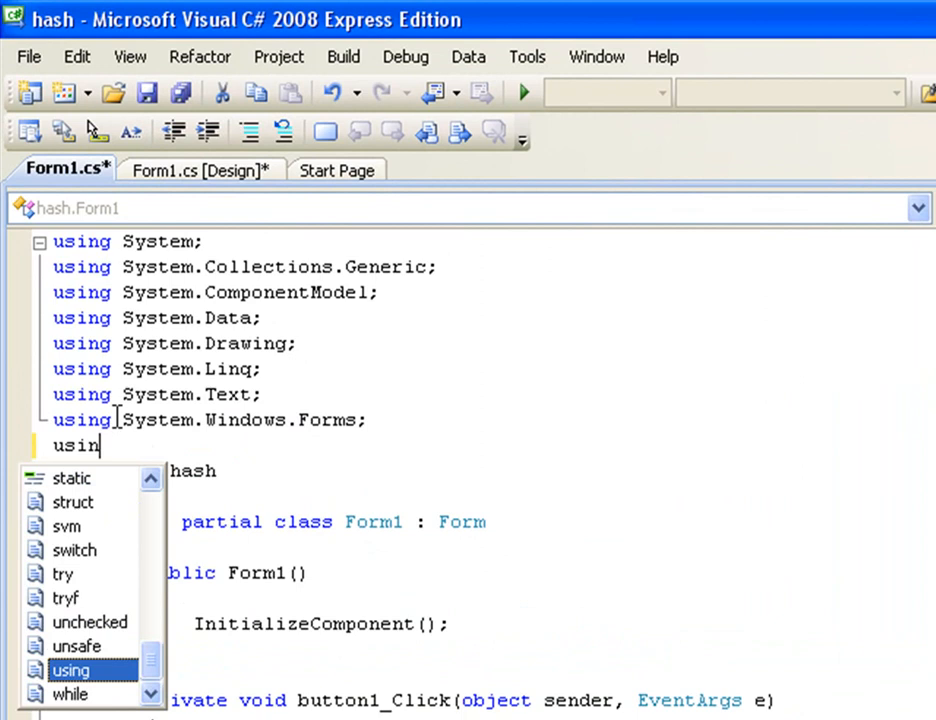
type("g System.Security")
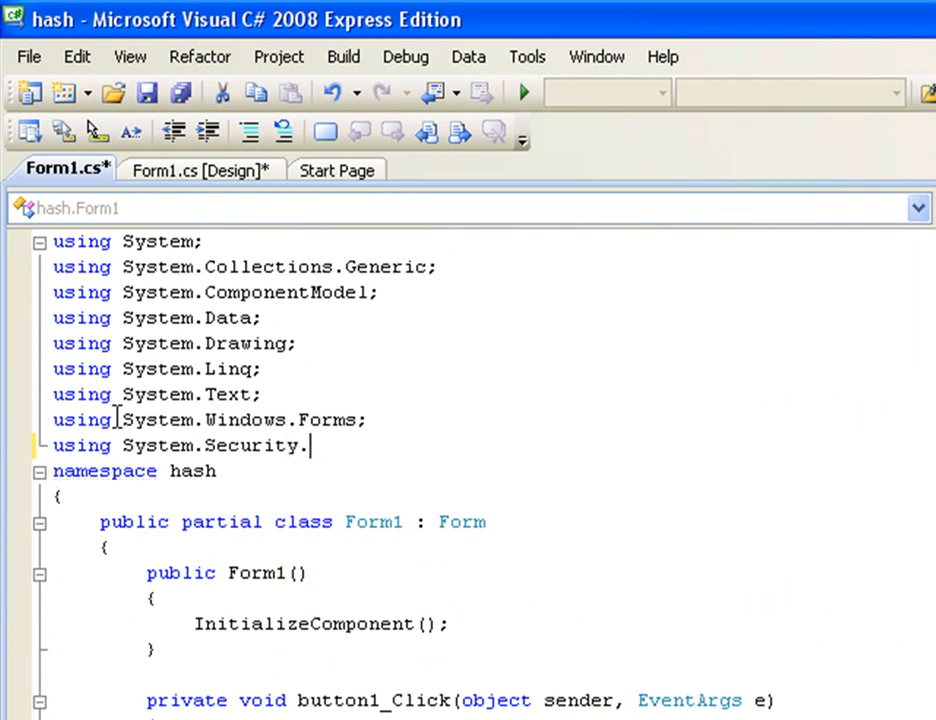
type(".")
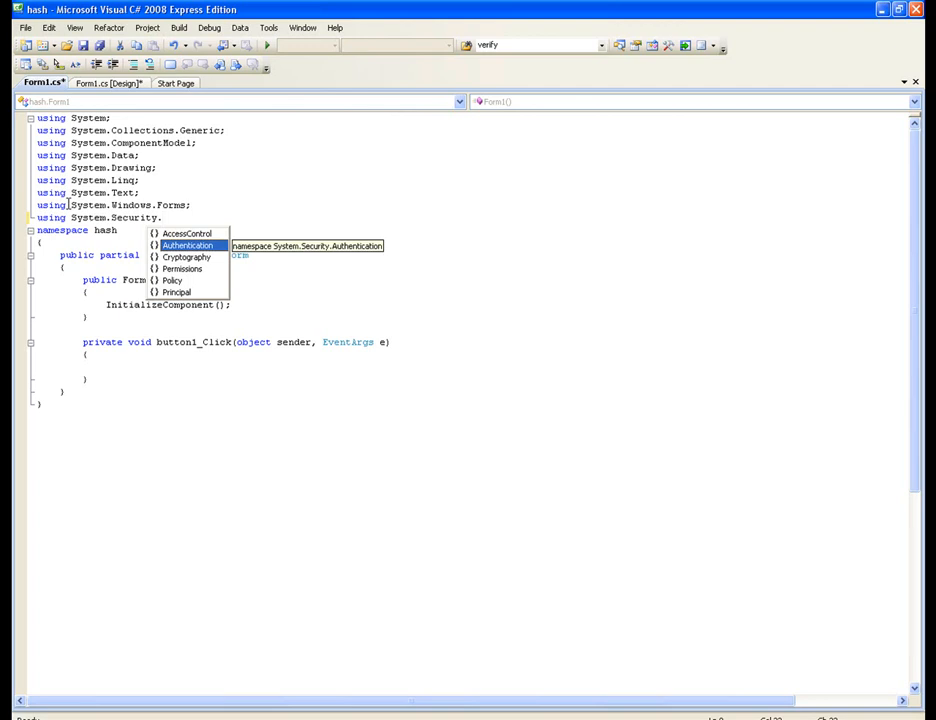
key("Down")
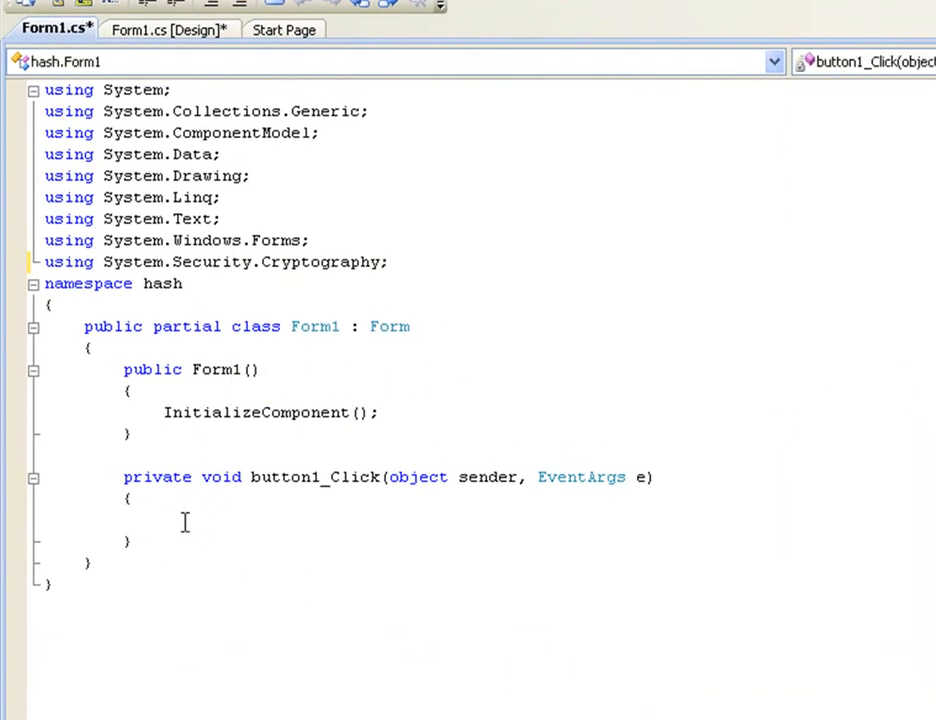
Step: Declare myMD5 as a new MD5CryptoServiceProvider inside button1_Click
left_click(165, 521)
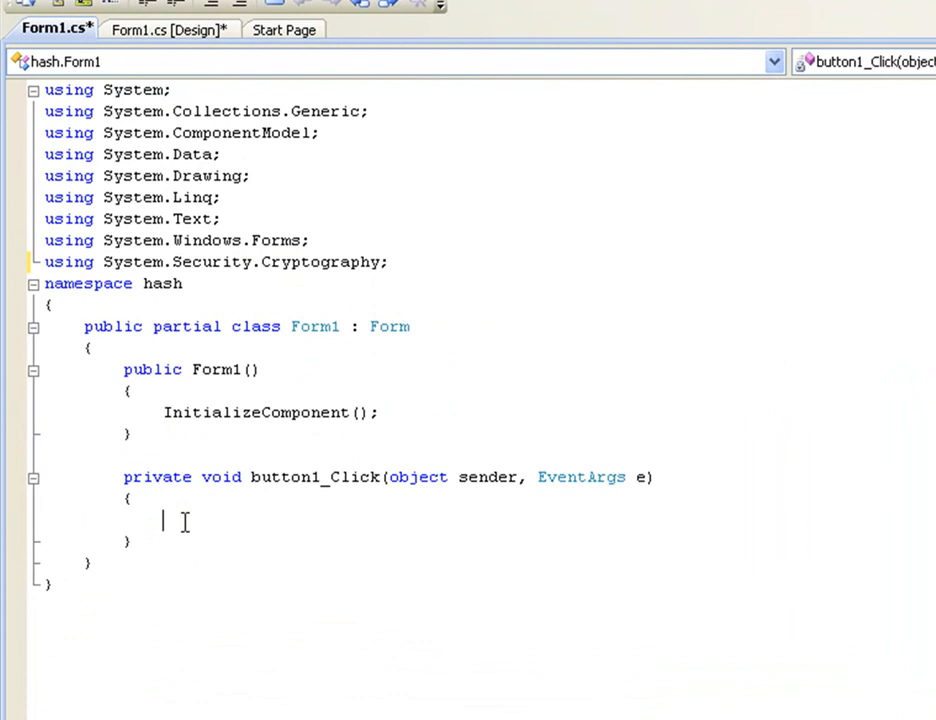
type("md")
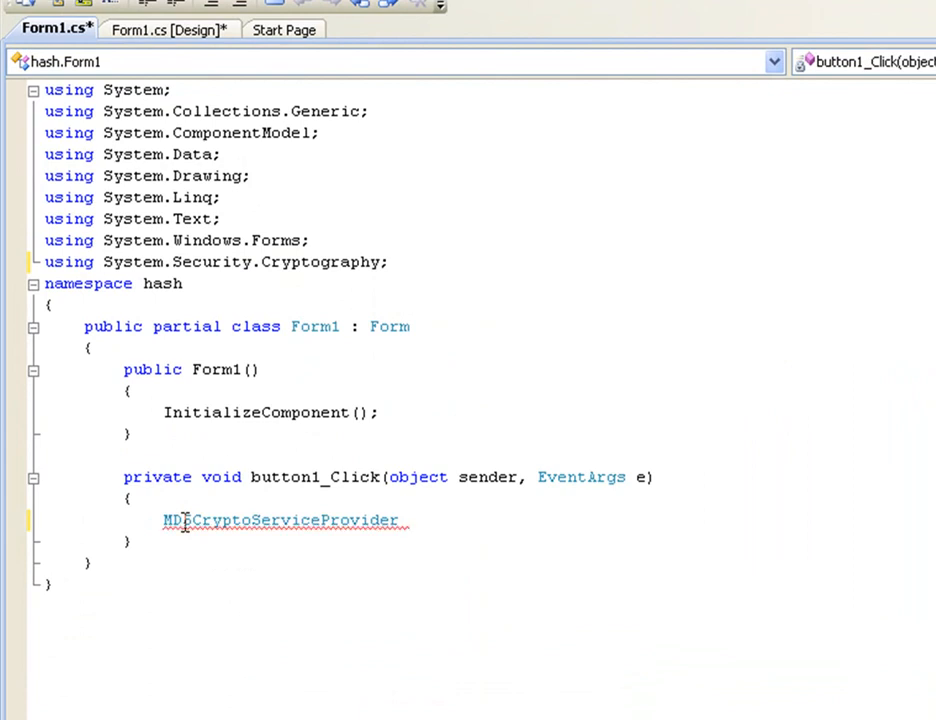
type("myMD")
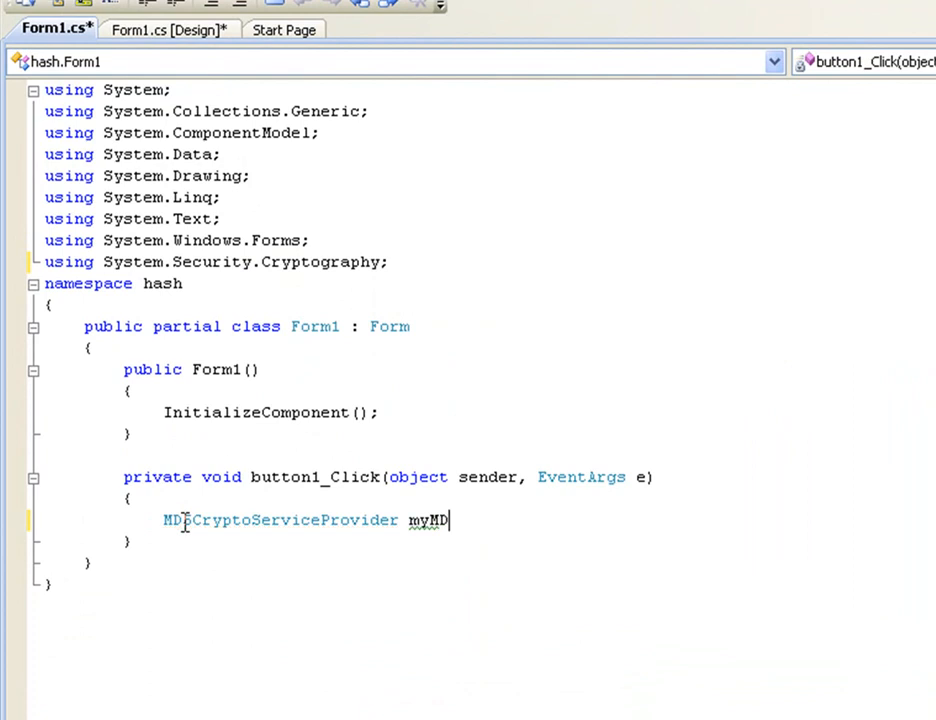
type("= new")
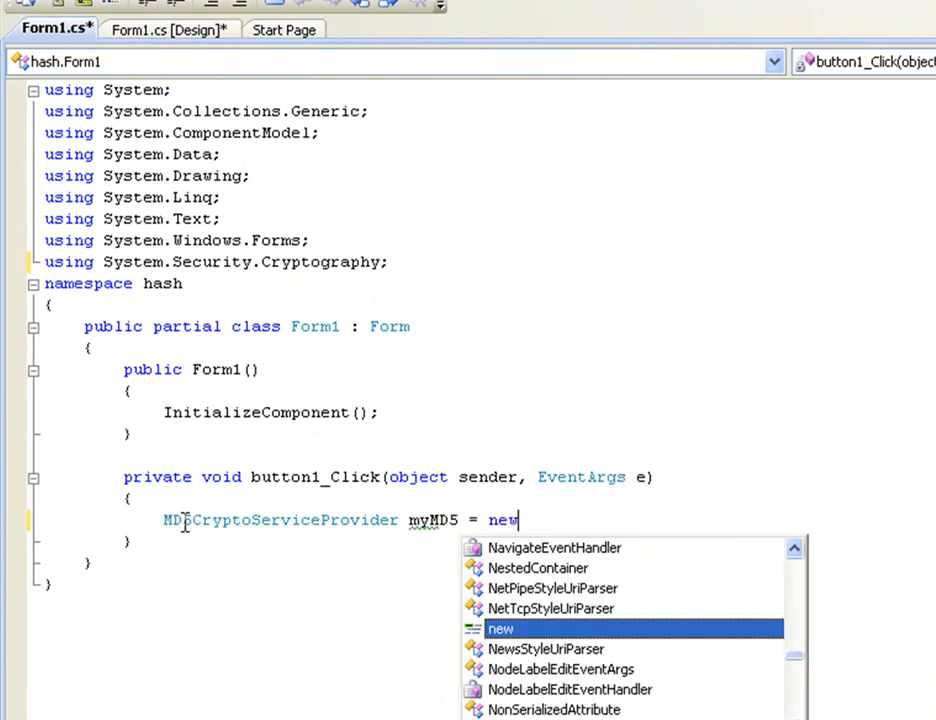
type("md")
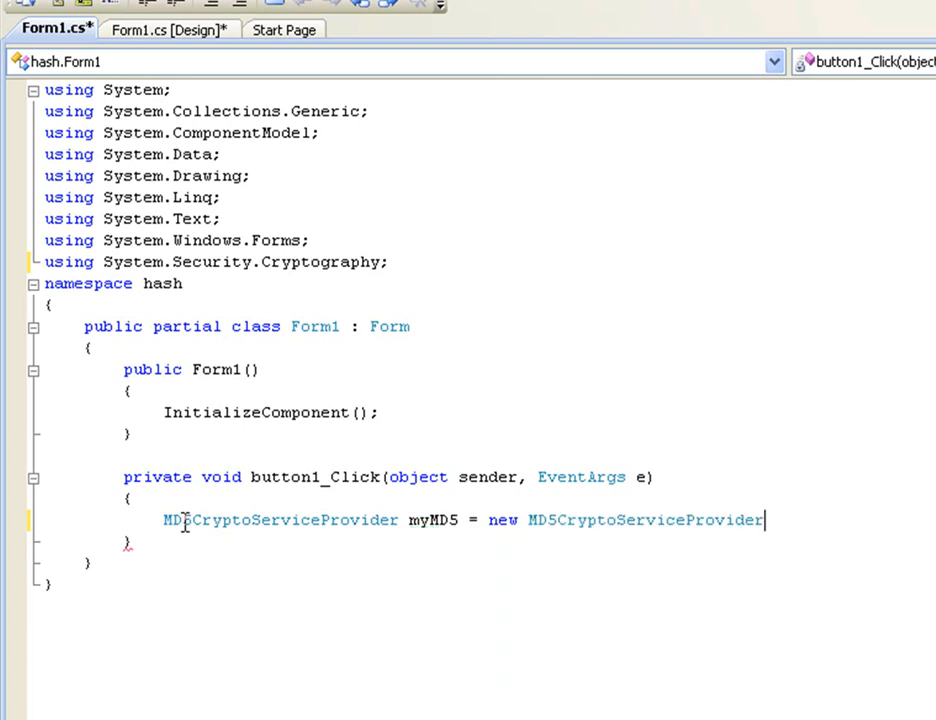
type("();")
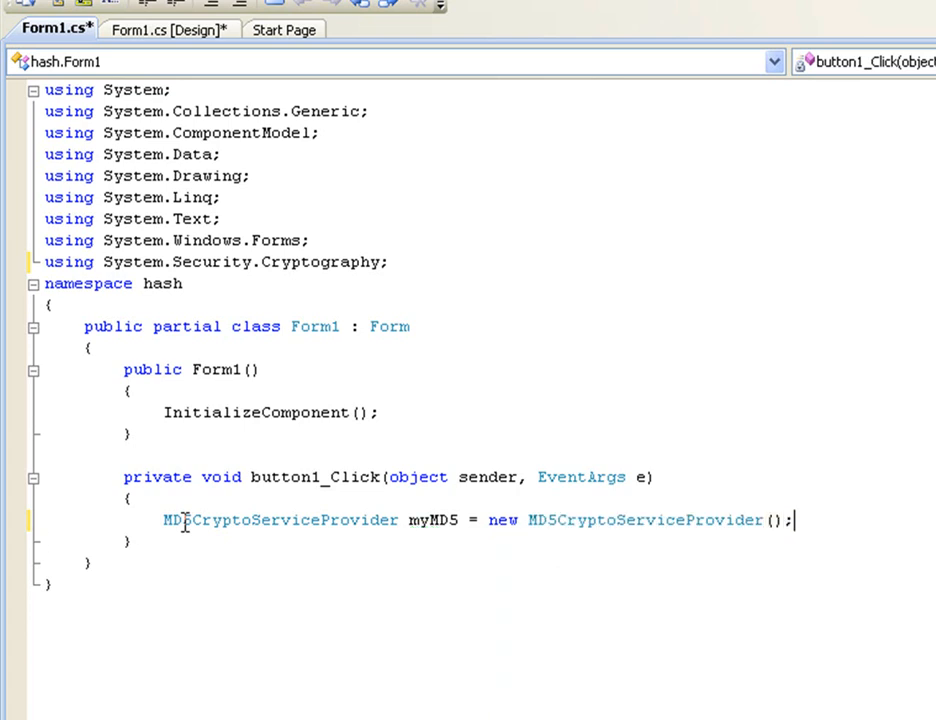
key("enter")
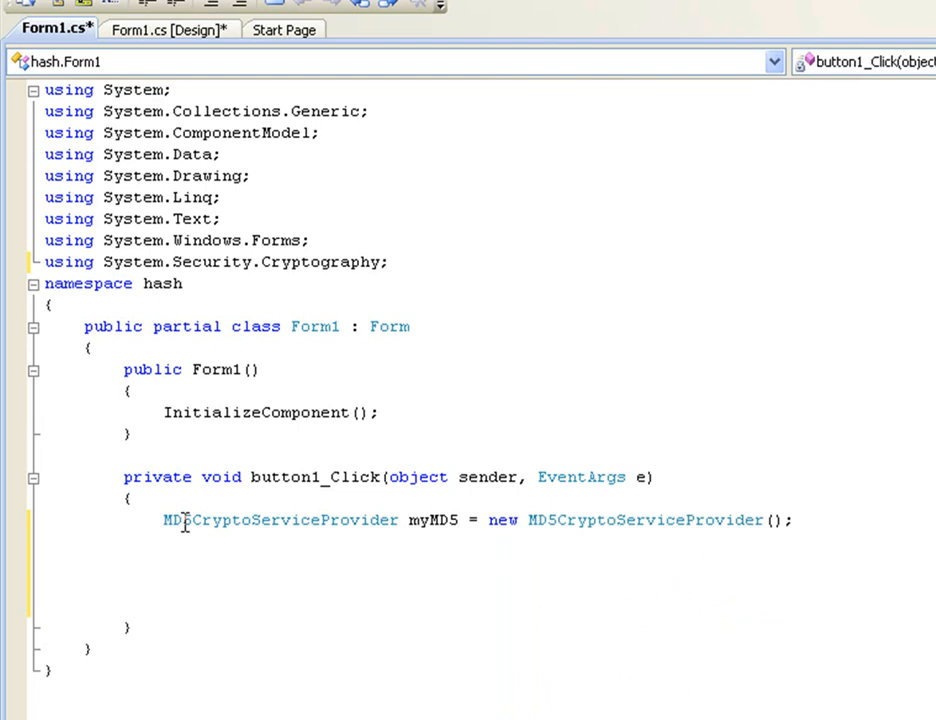
Step: Write byte[] plainBytes = Encoding.ASCII.GetBytes(textBox1.Text);
type("byte")
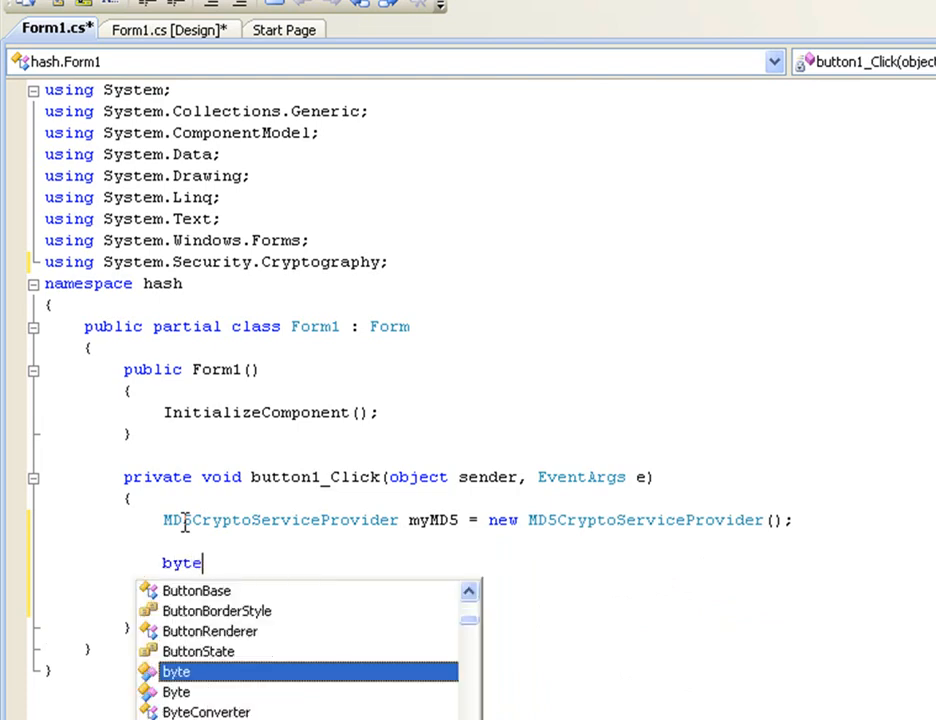
type("[] plain")
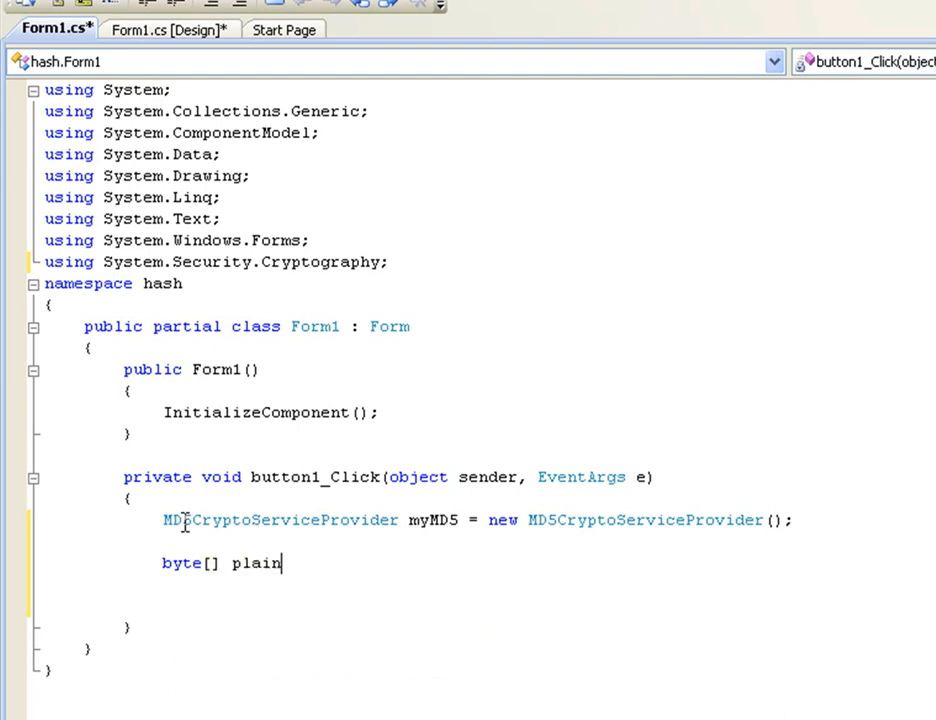
type("Bytes =")
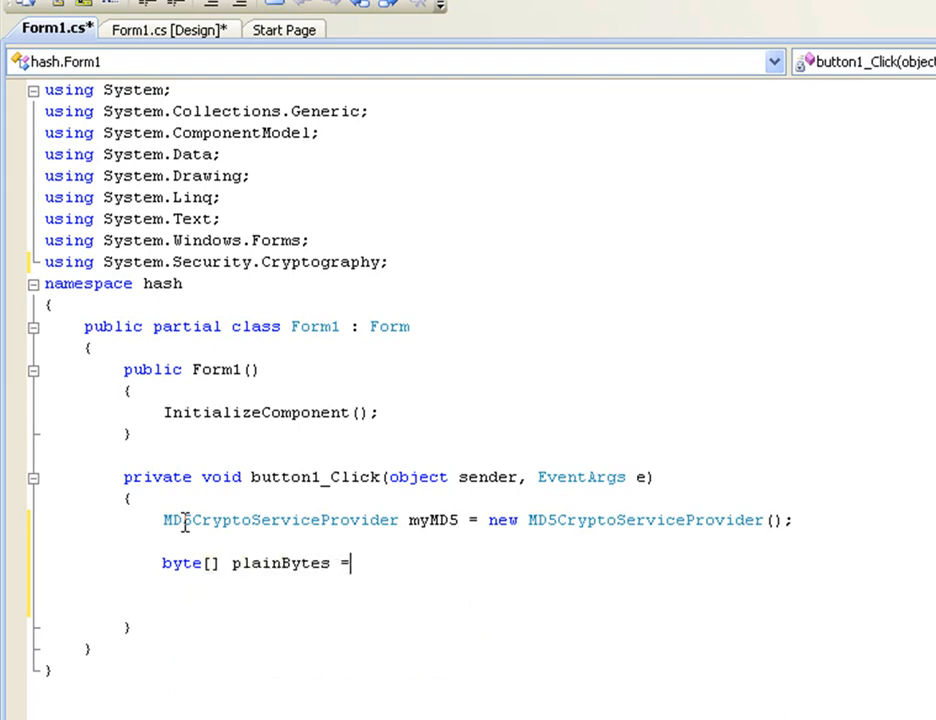
type("enco")
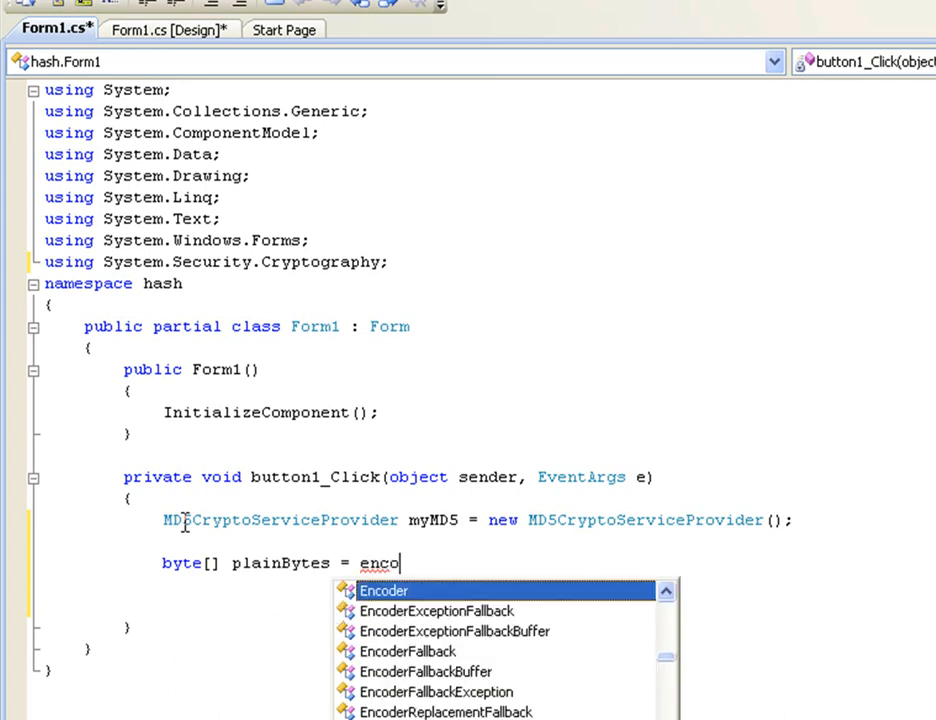
type("ding.")
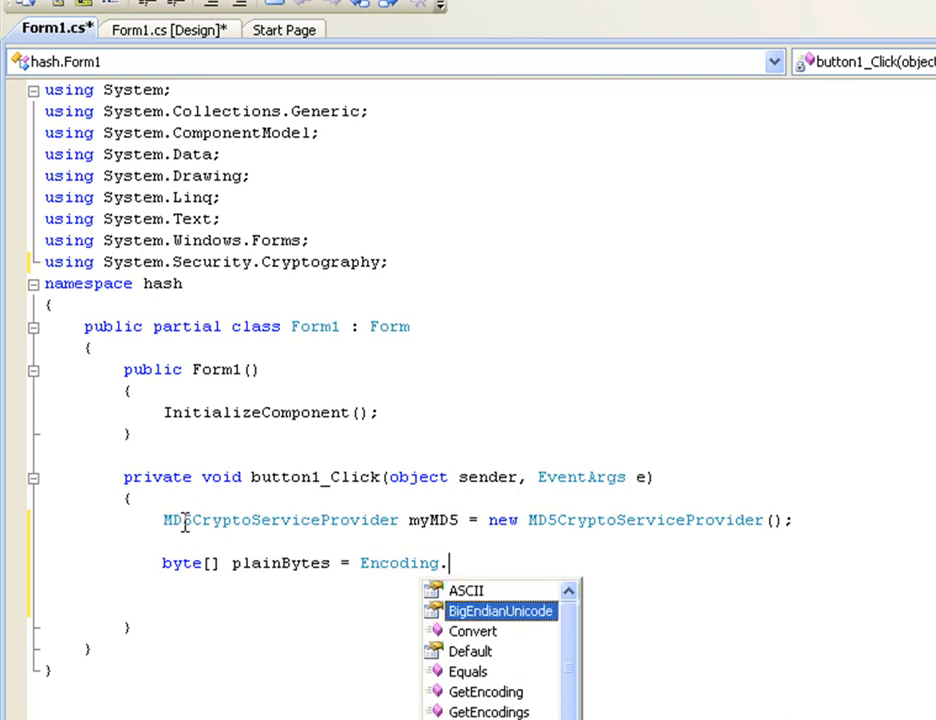
type("ASCII")
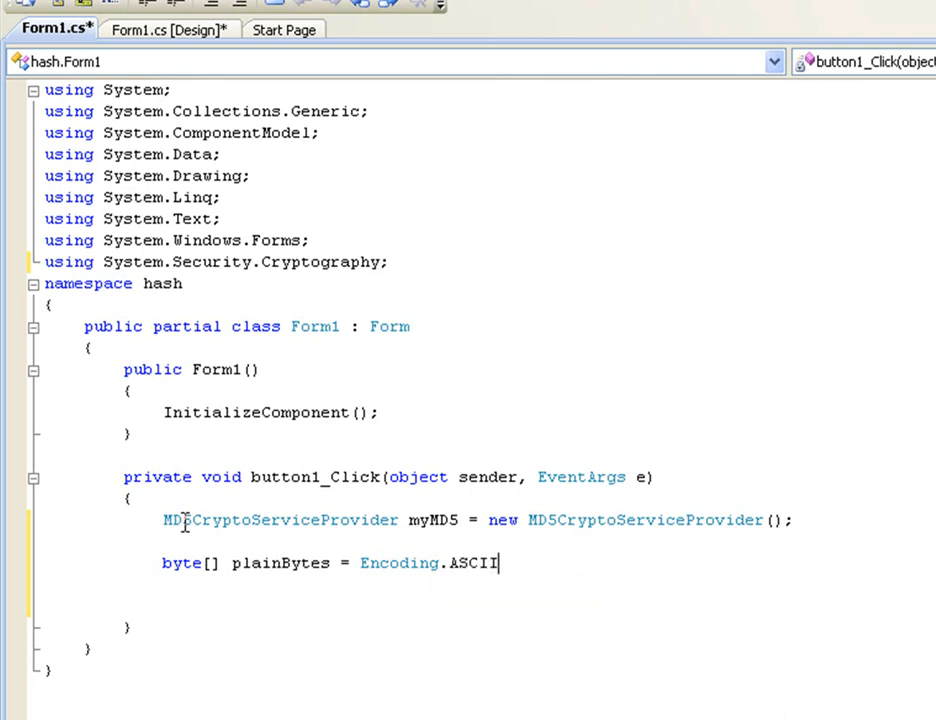
type(".")
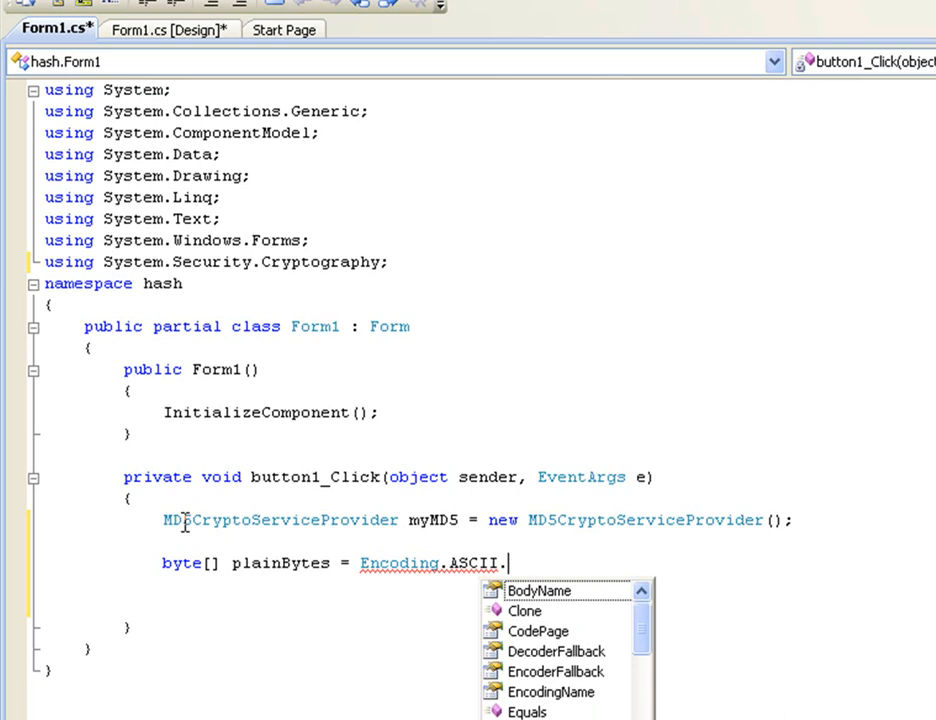
type("get")
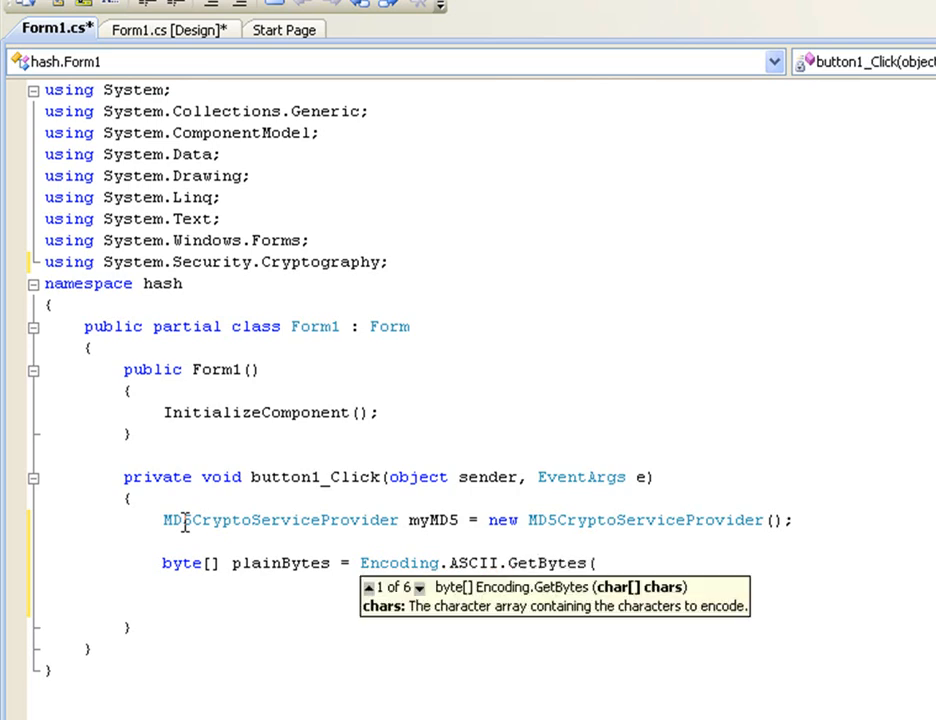
type("textBox1.")
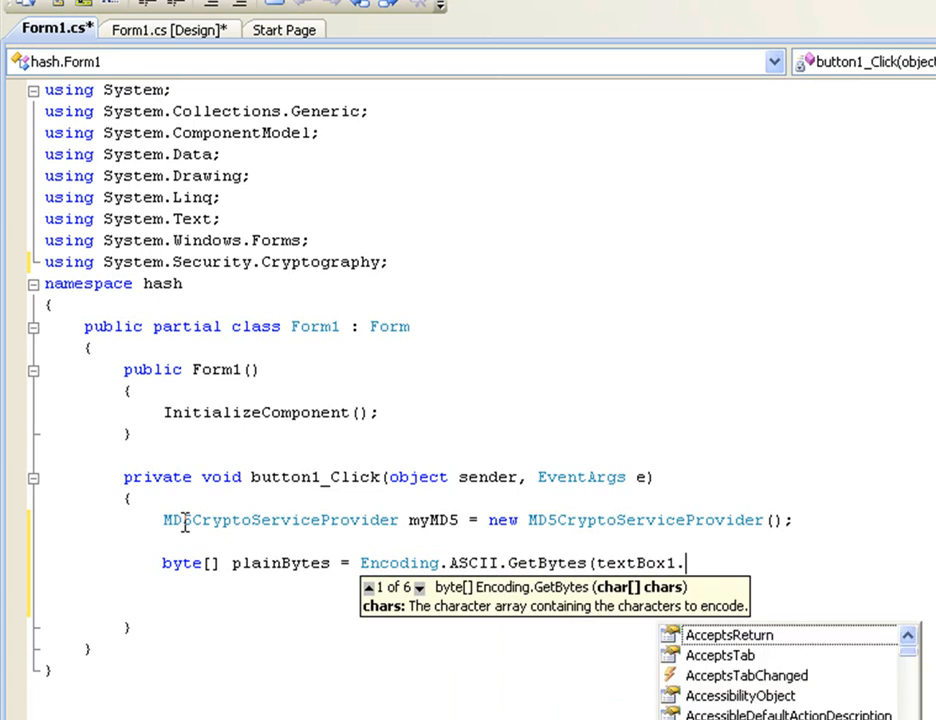
type("Text")
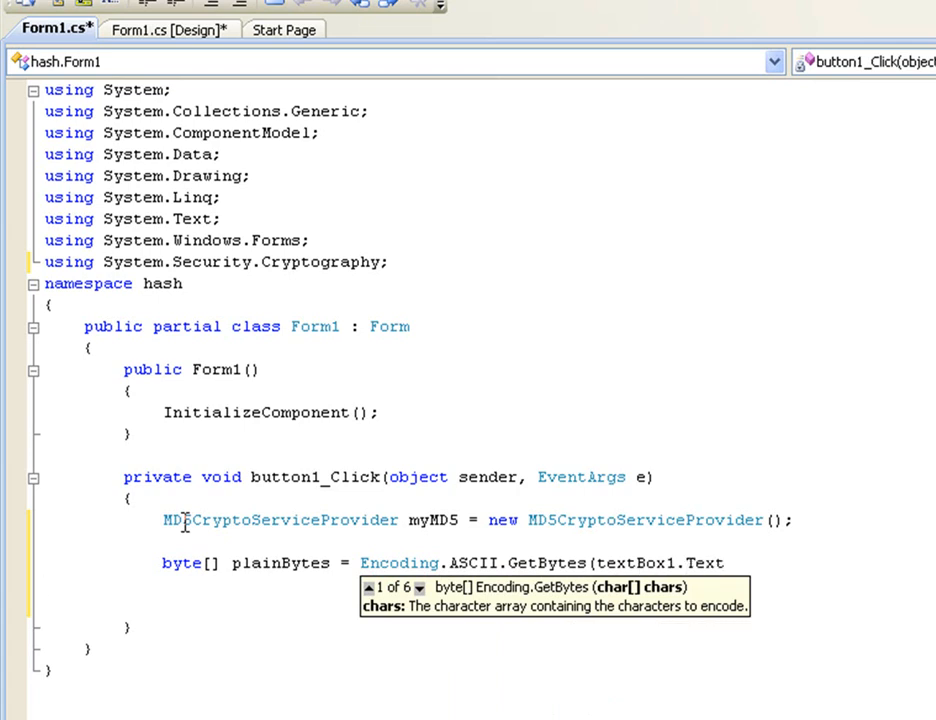
type("));")
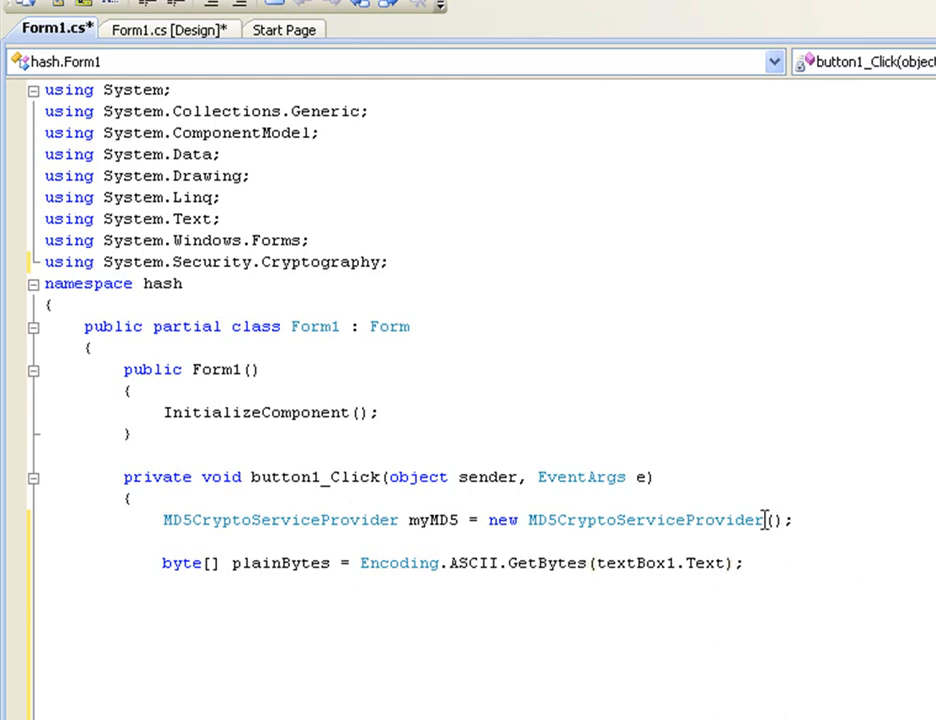
Step: Add the myMD5.ComputeHash(plainBytes) call and highlight its plainBytes argument
type("m")
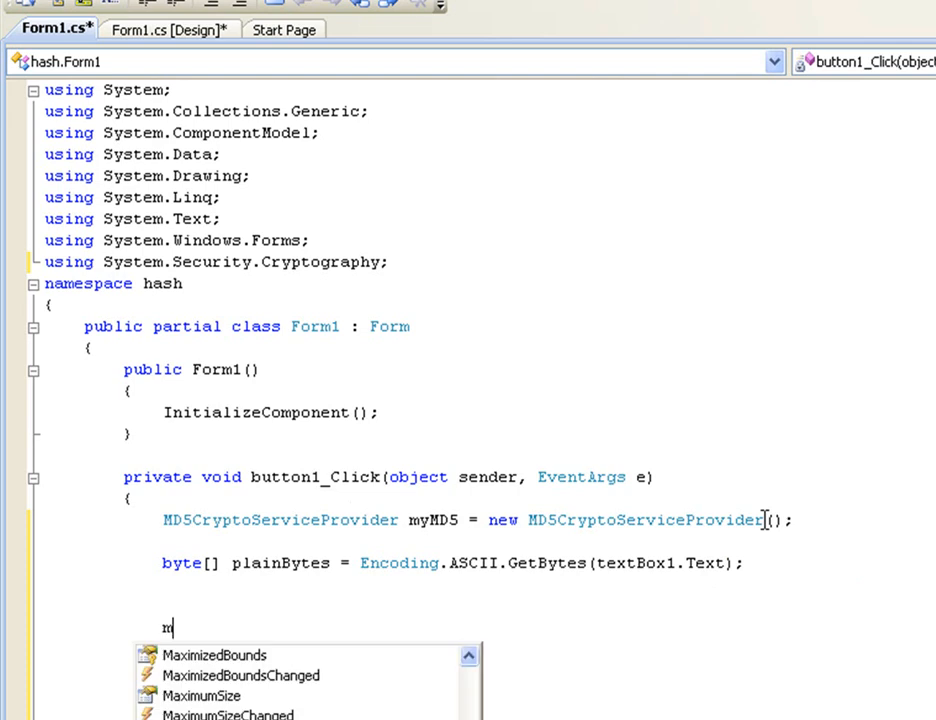
type("yMD5.co")
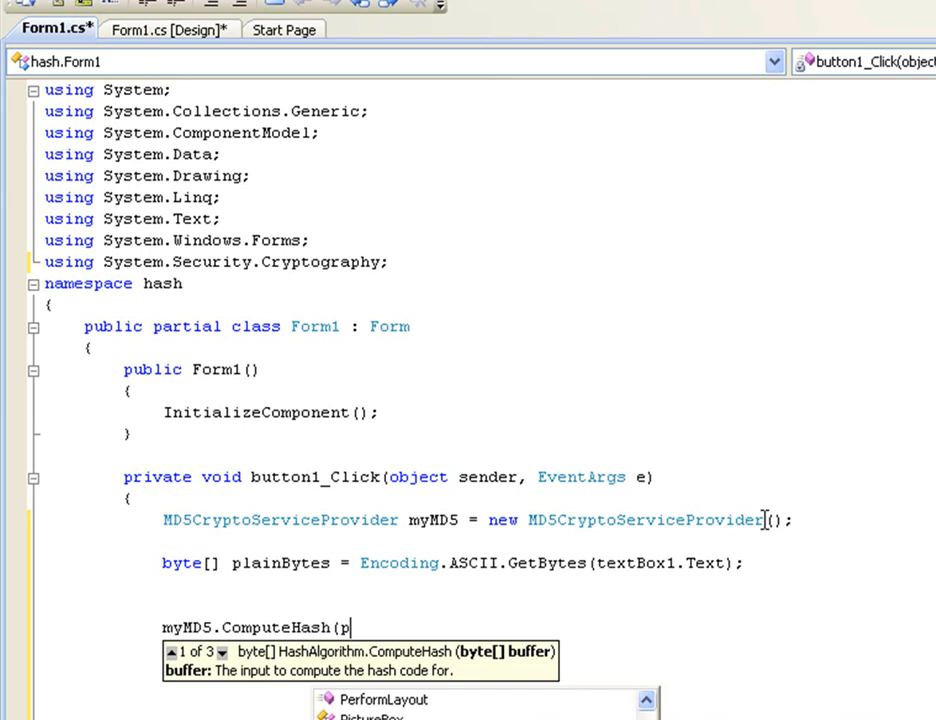
type("lainBytes);")
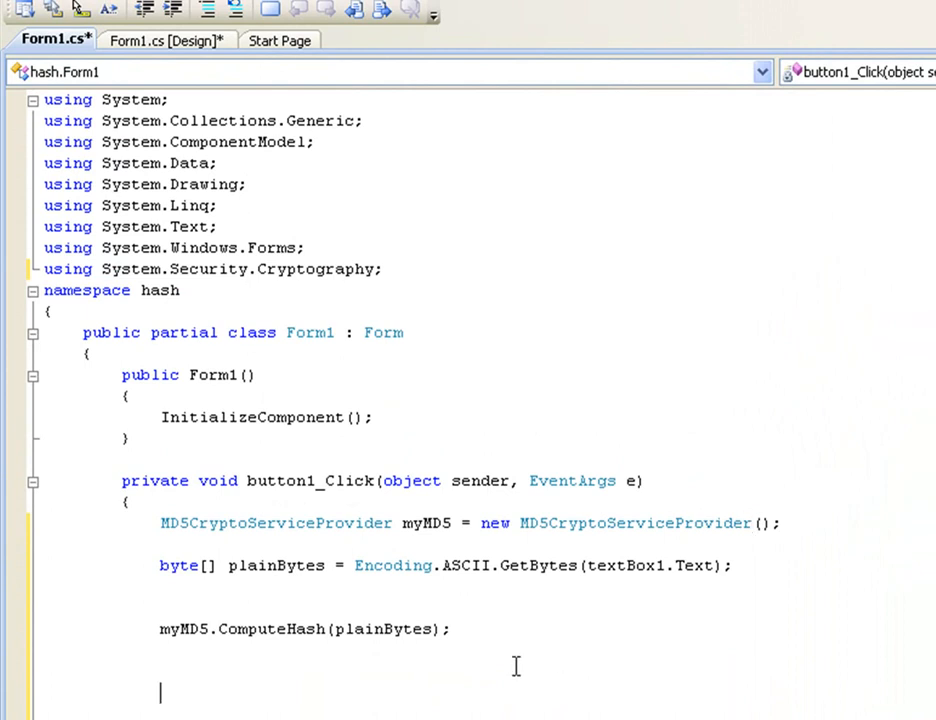
double_click(383, 629)
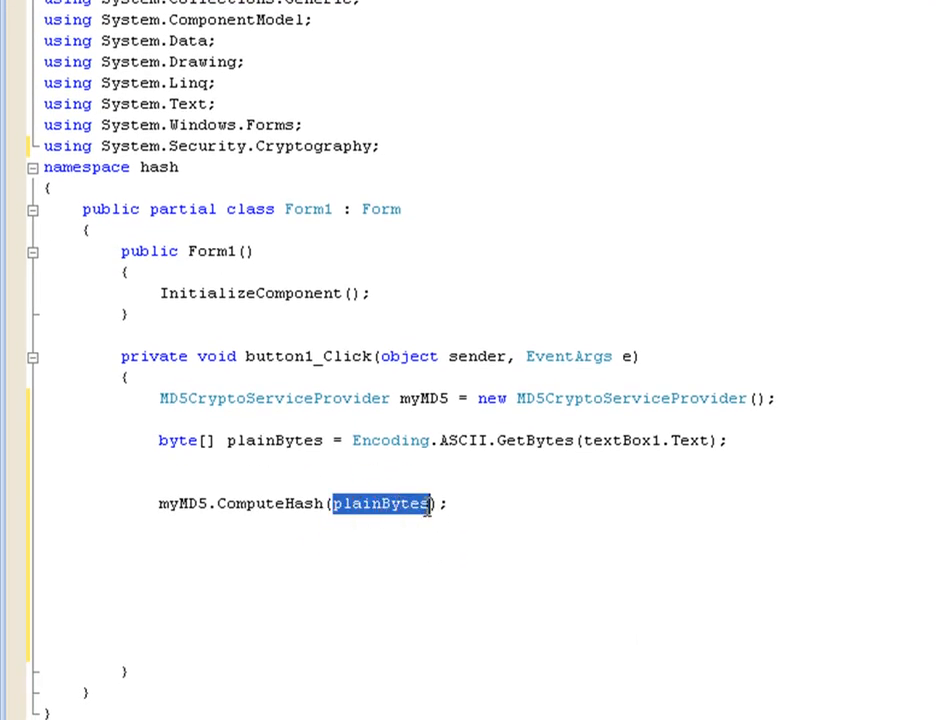
mouse_move(392, 513)
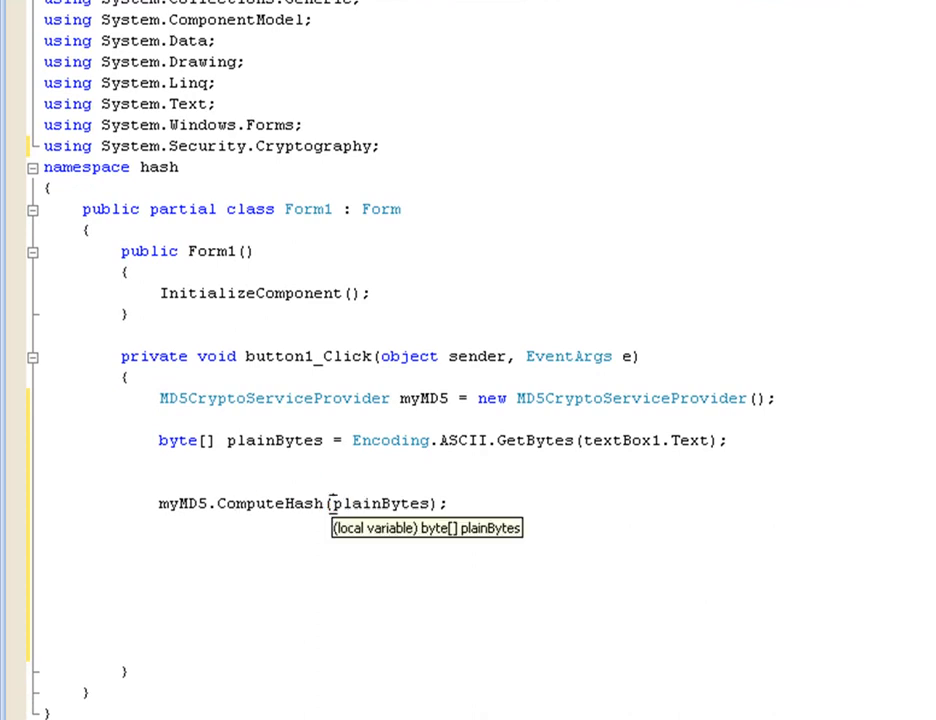
double_click(378, 503)
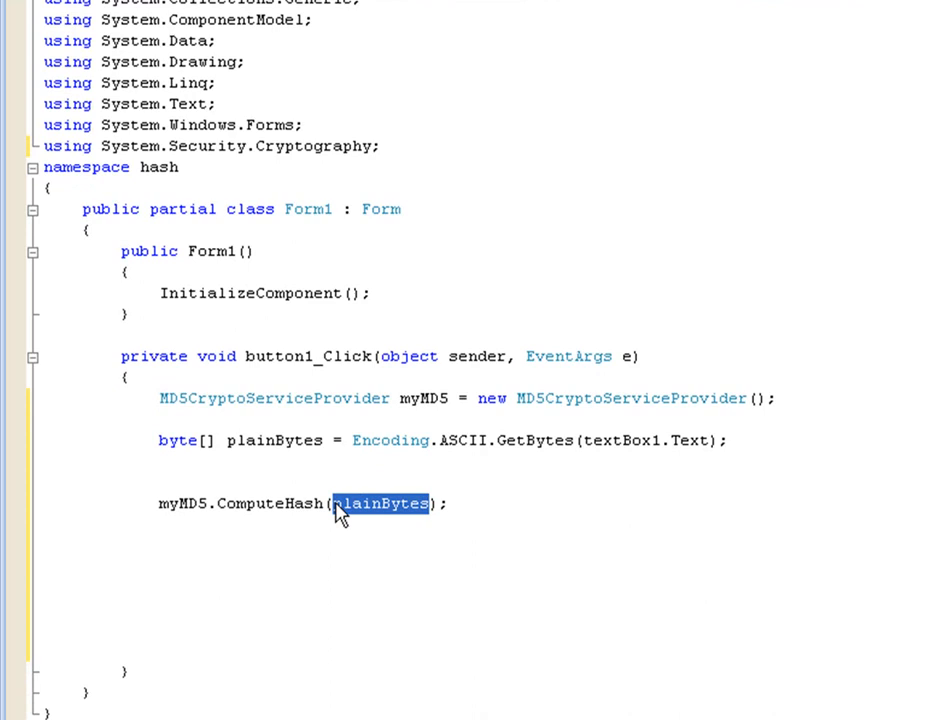
left_click(426, 503)
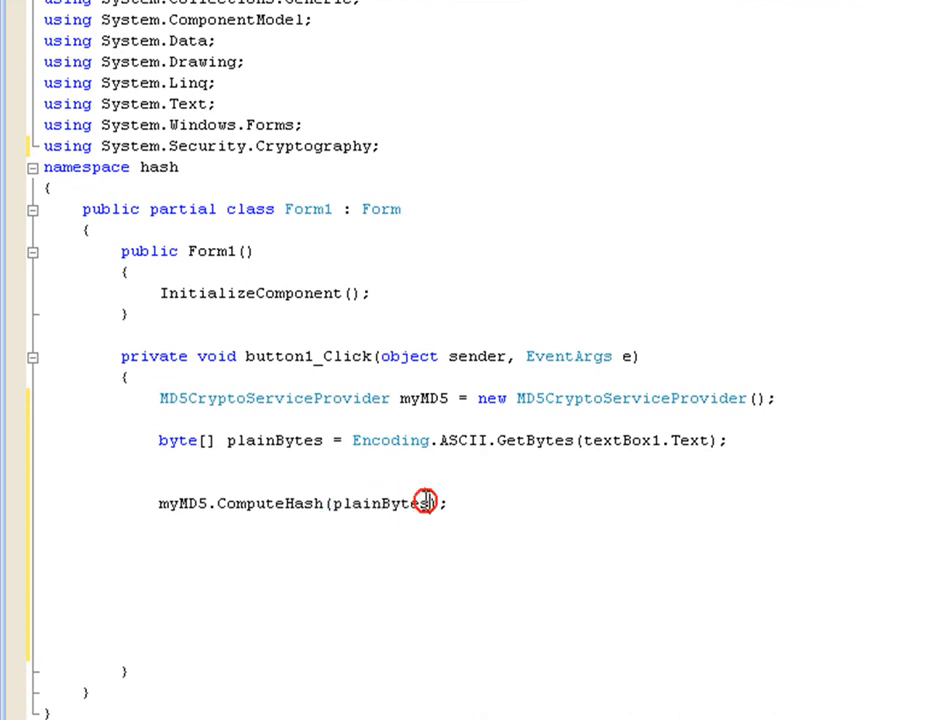
mouse_move(558, 498)
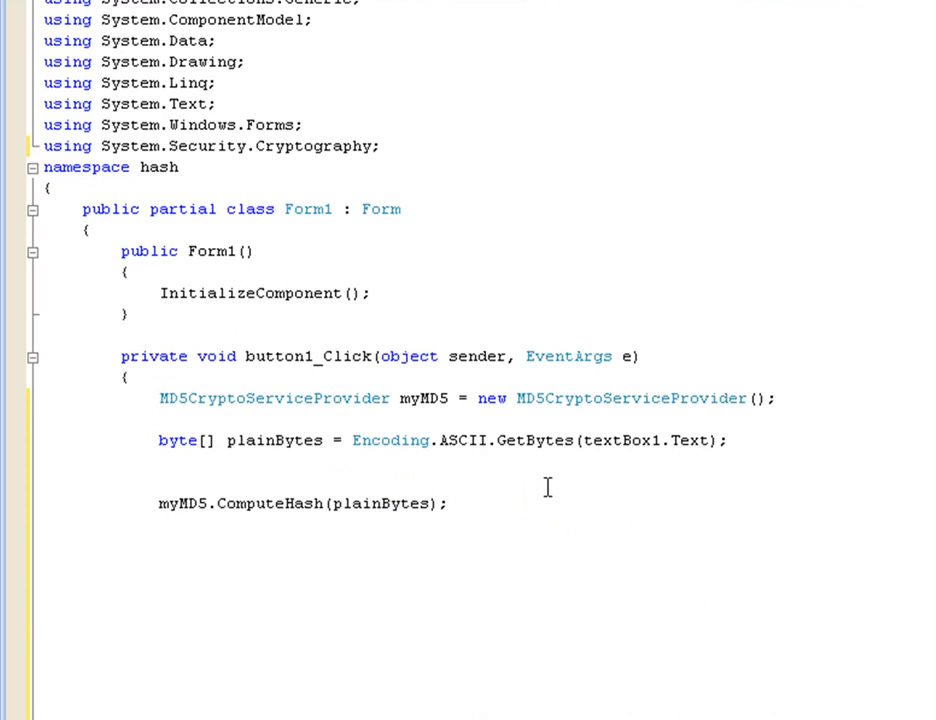
Step: Write byte[] hashBytes = myMD5.Hash; in the handler
type("byte[")
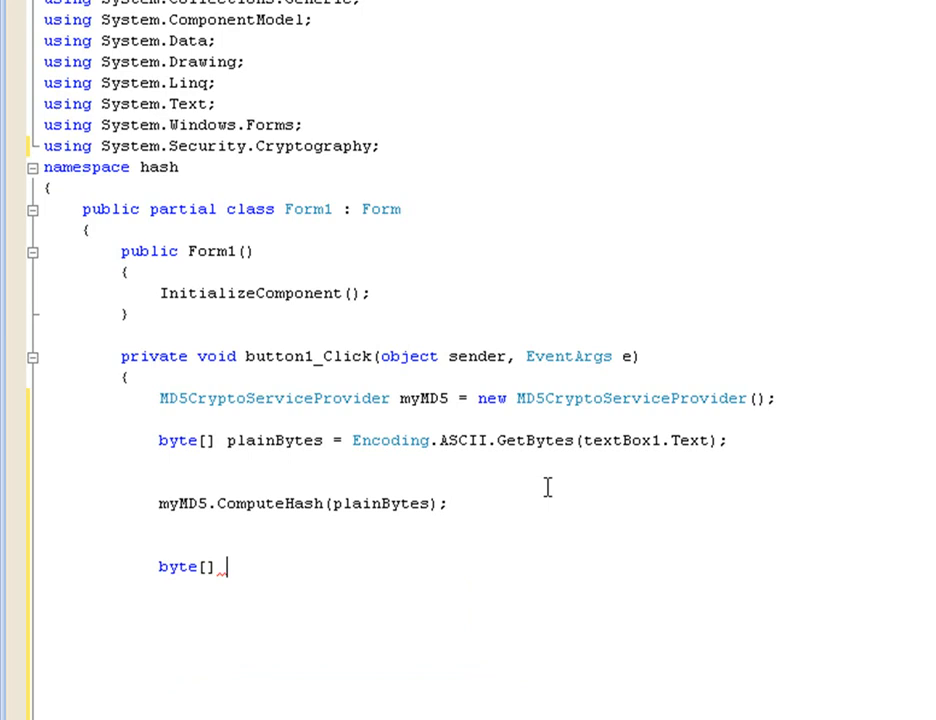
type("hash")
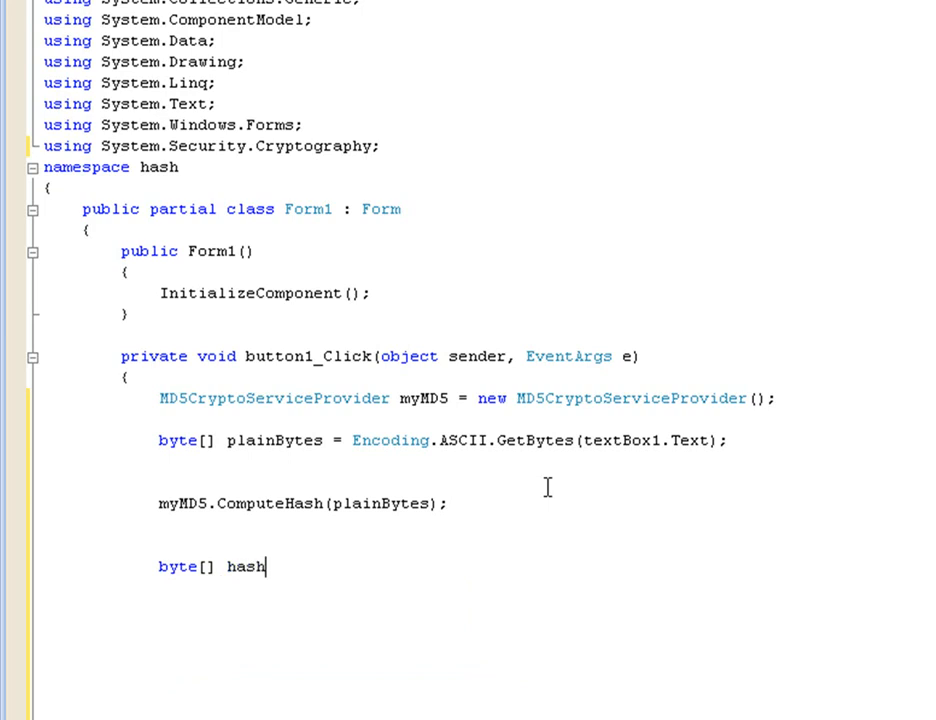
type("Bytee")
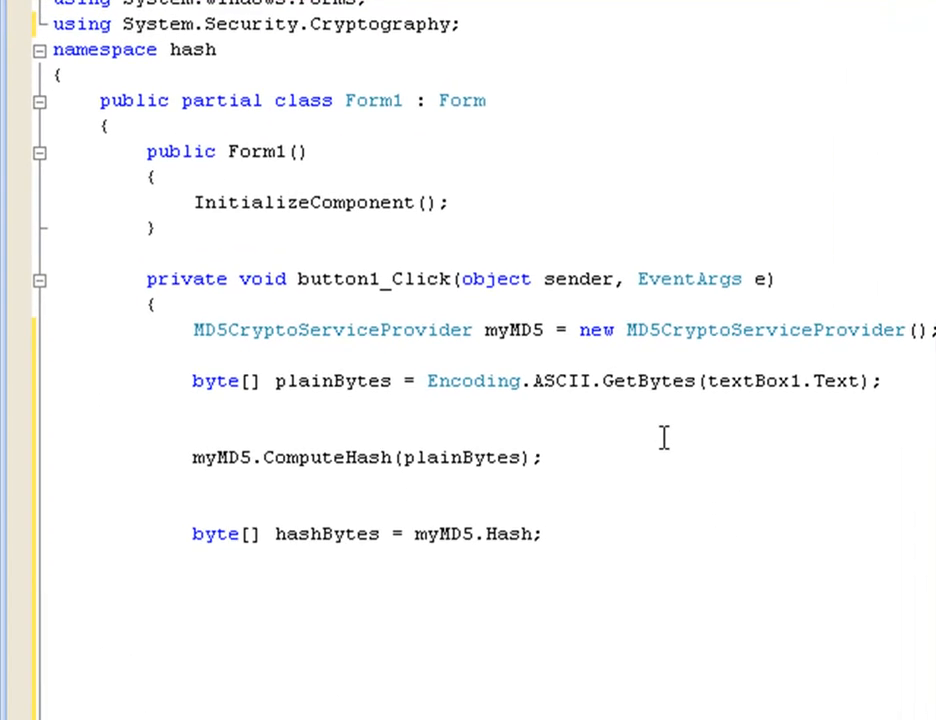
type("m")
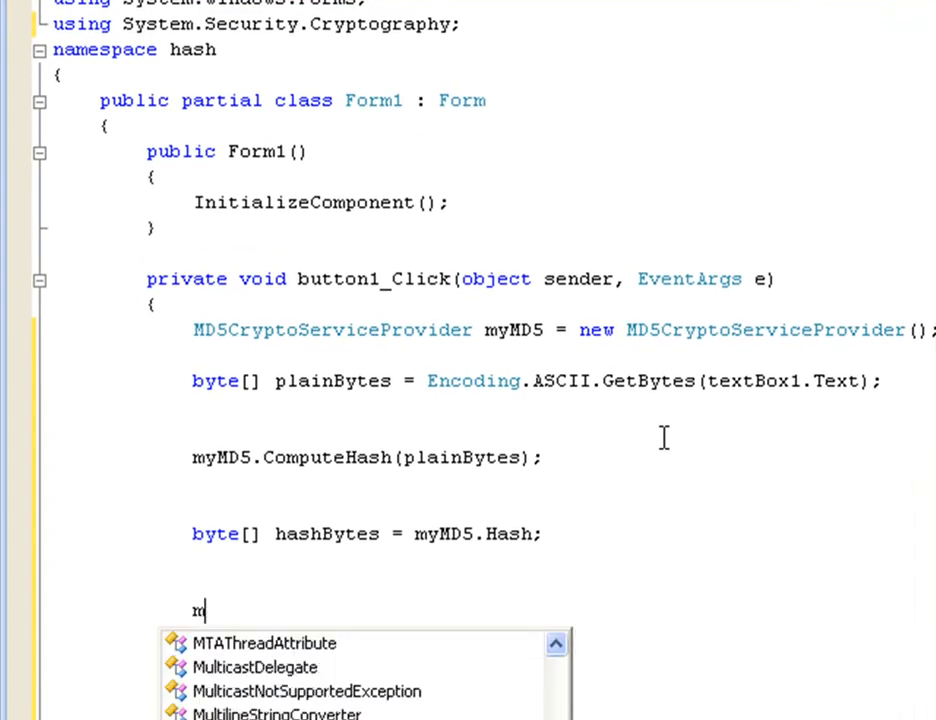
Step: Add MessageBox.Show(BitConverter.ToString(hashBytes)); to button1_Click
type("essageBox.Show(")
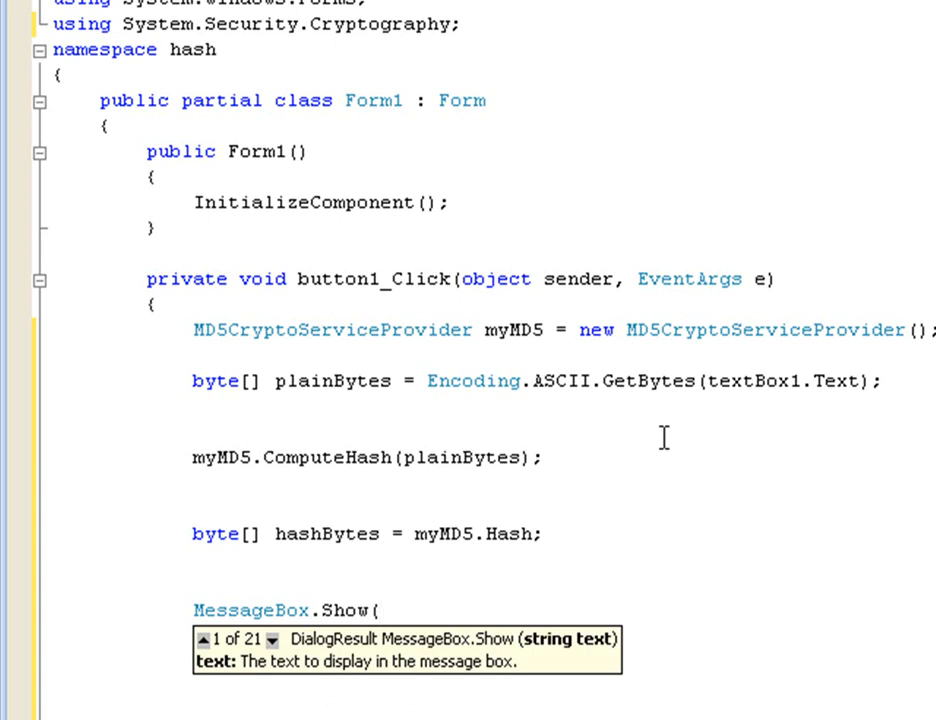
type("en")
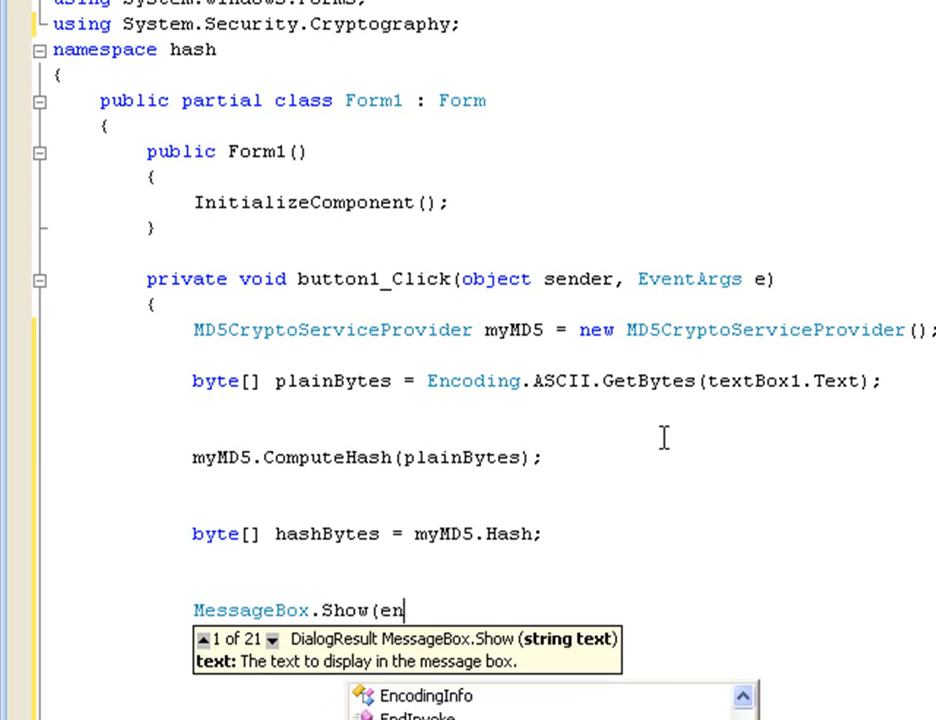
key("backspace")
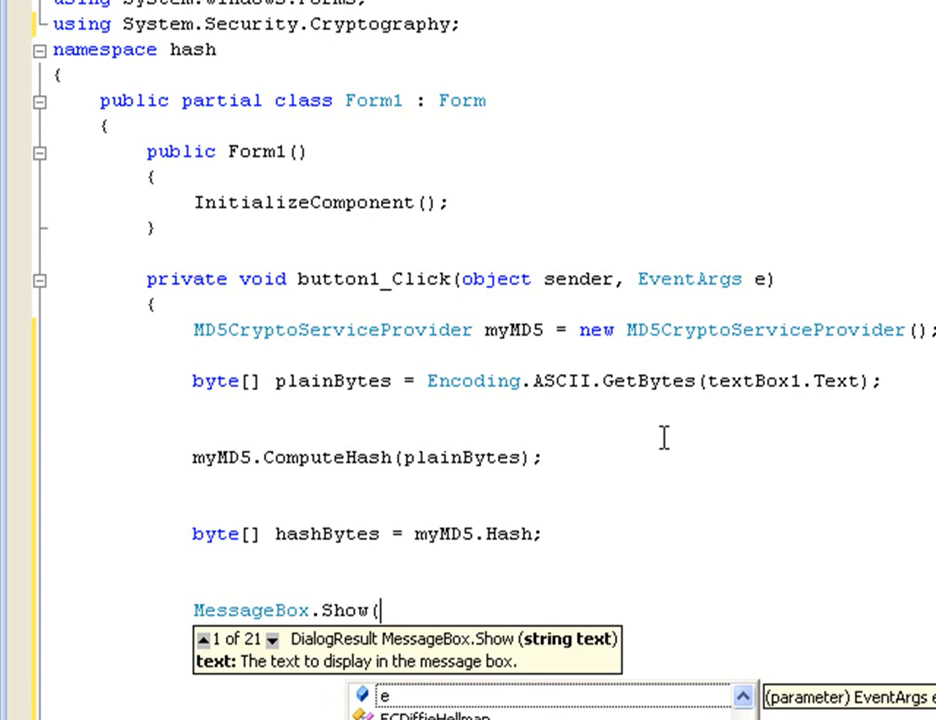
type("BitConverter")
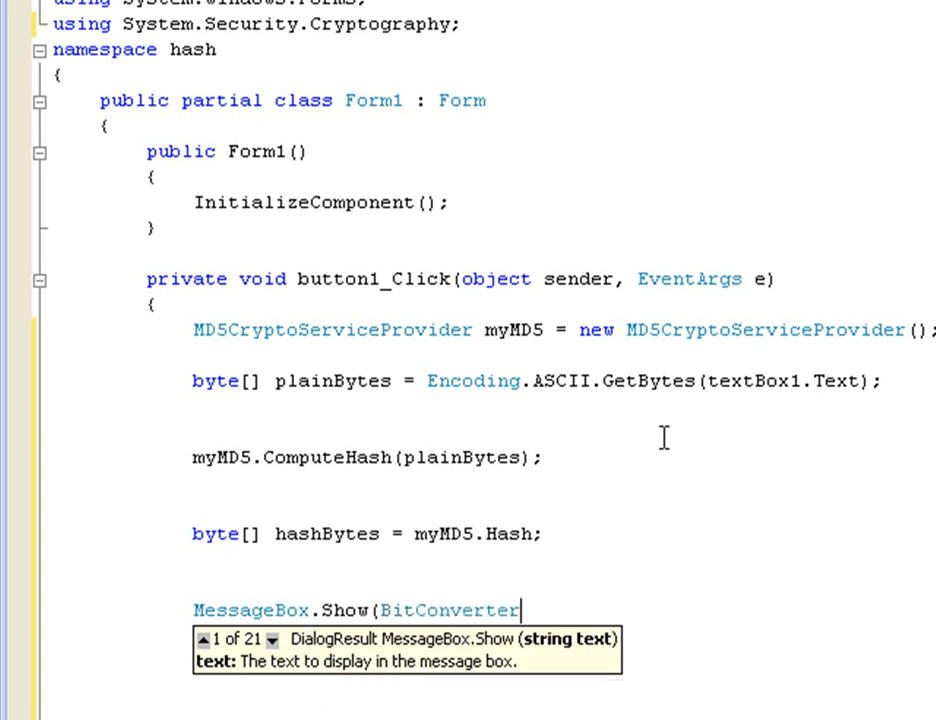
type(".s")
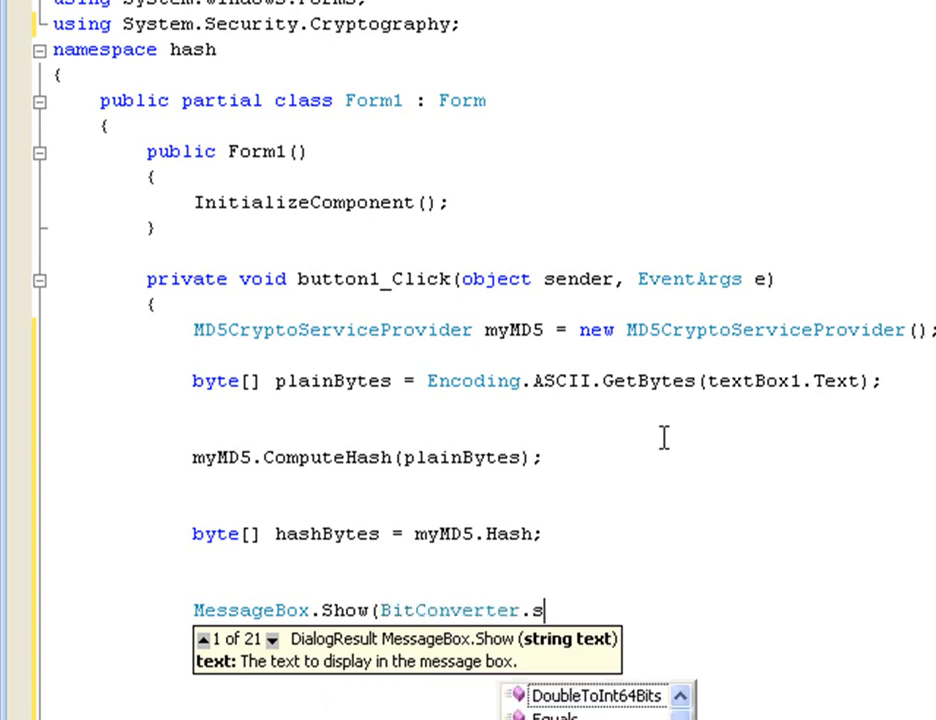
type("to")
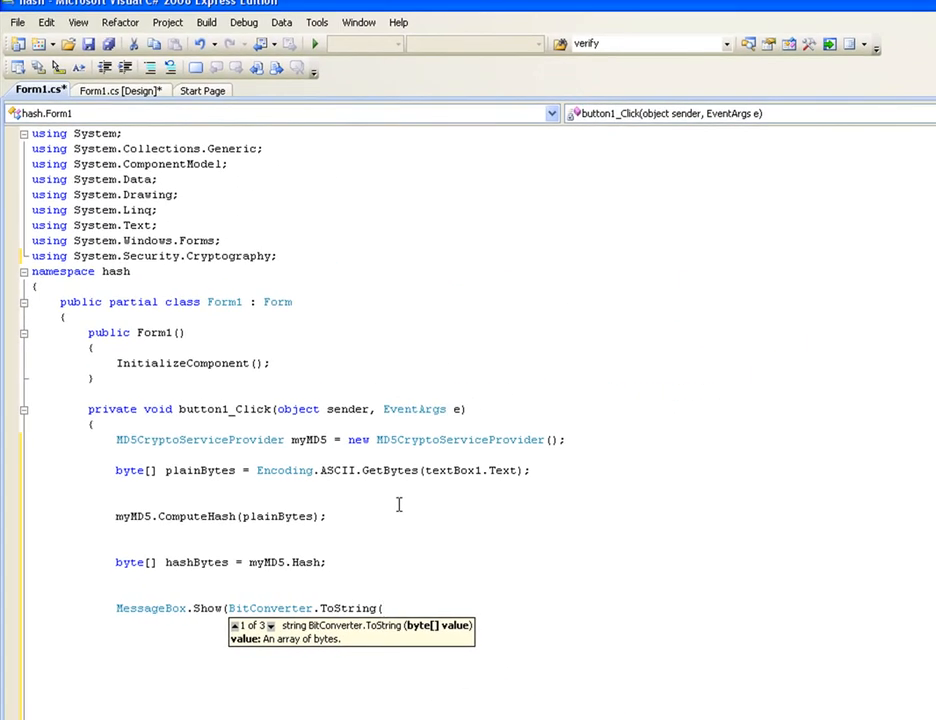
type("hashBytes")
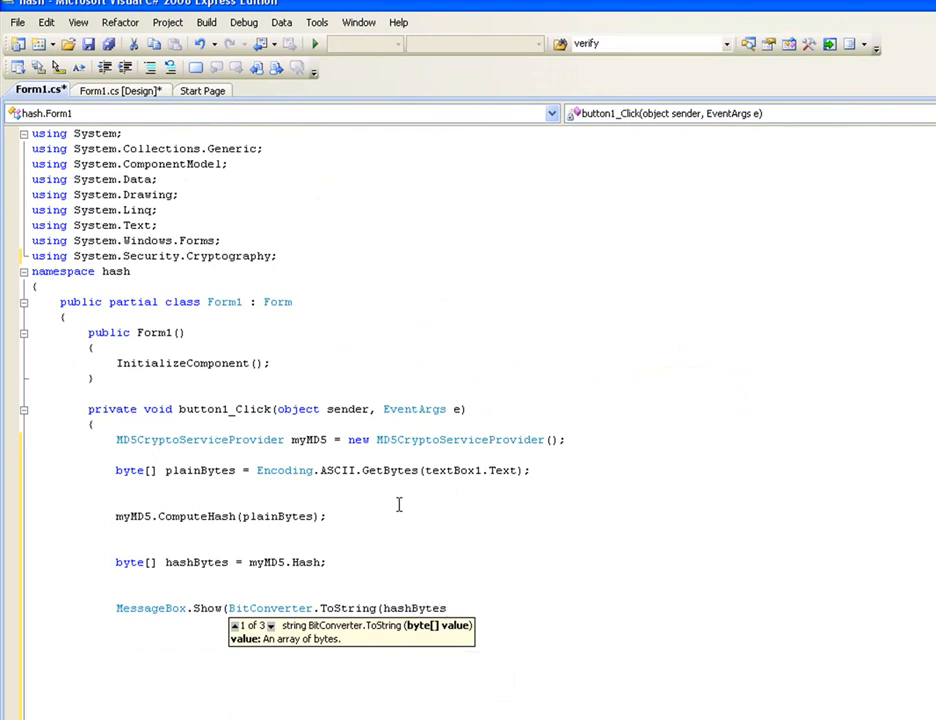
type(")")
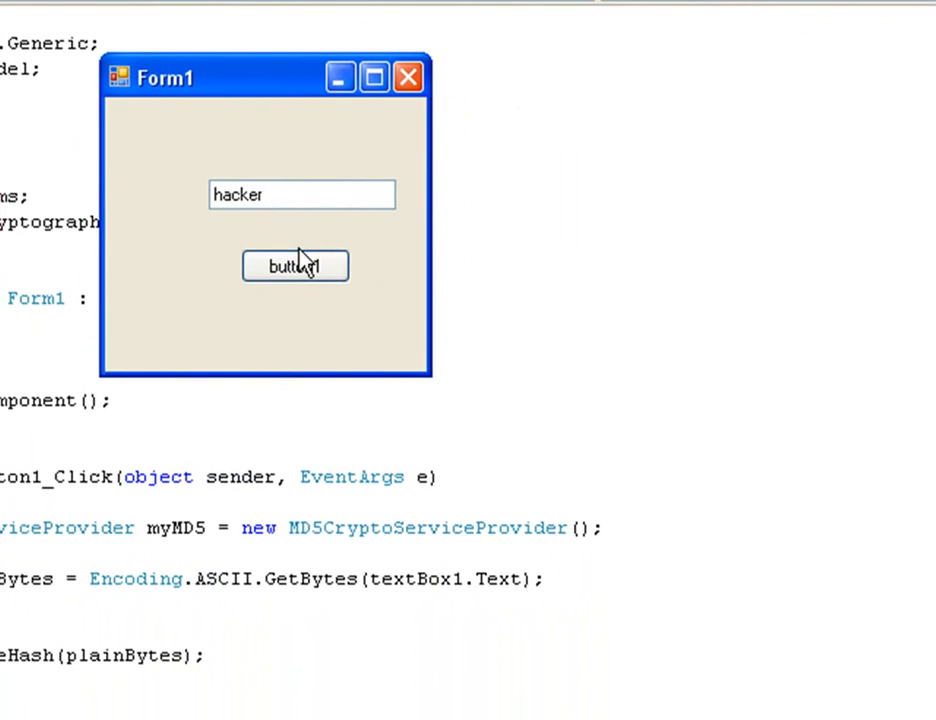
Step: Show the MD5 hex hash of 'hacker' in the running app, then dismiss it
left_click(295, 266)
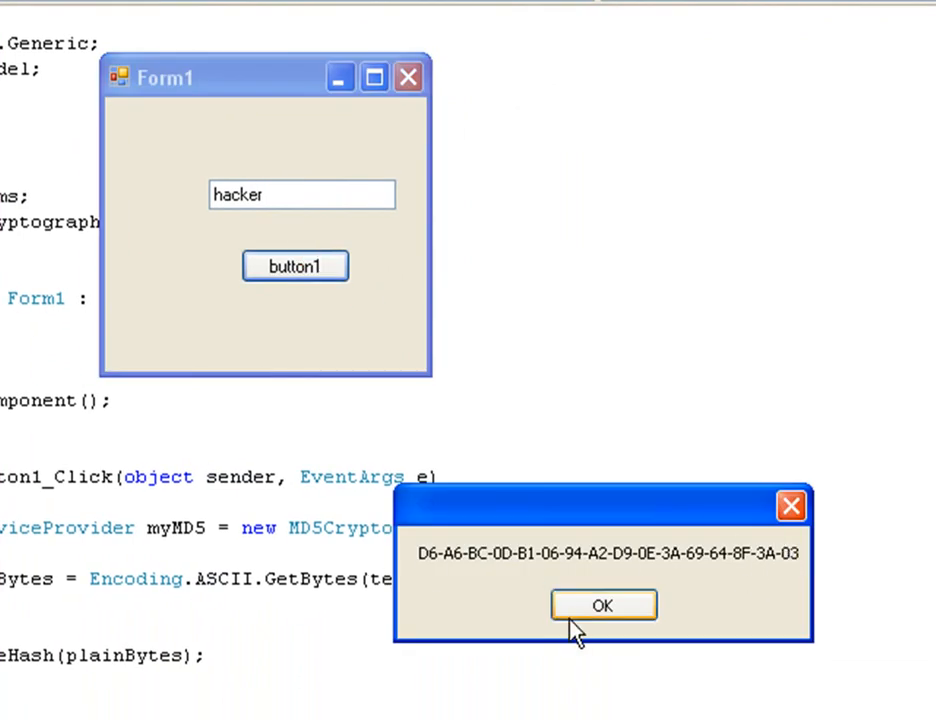
left_click(603, 604)
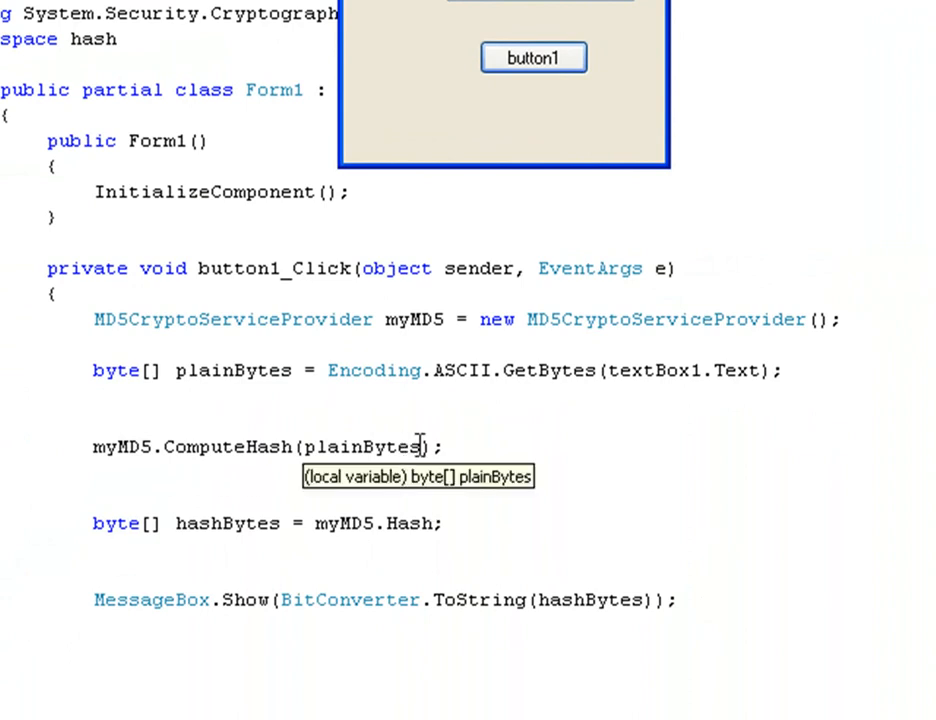
Step: Bring the button1_Click MD5 code forward and select plainBytes in the ComputeHash call
double_click(360, 447)
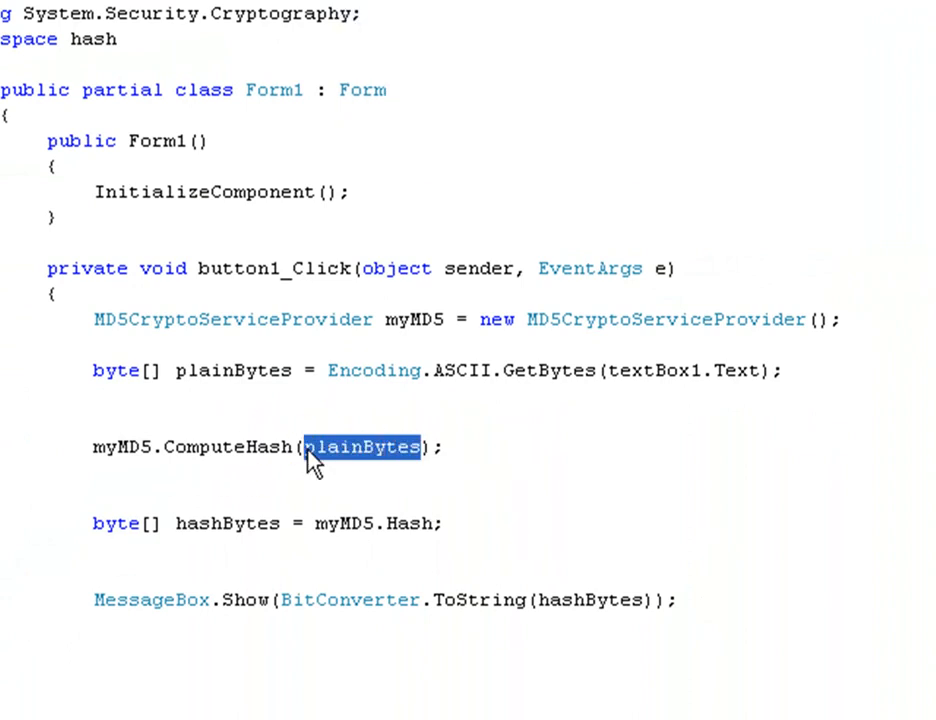